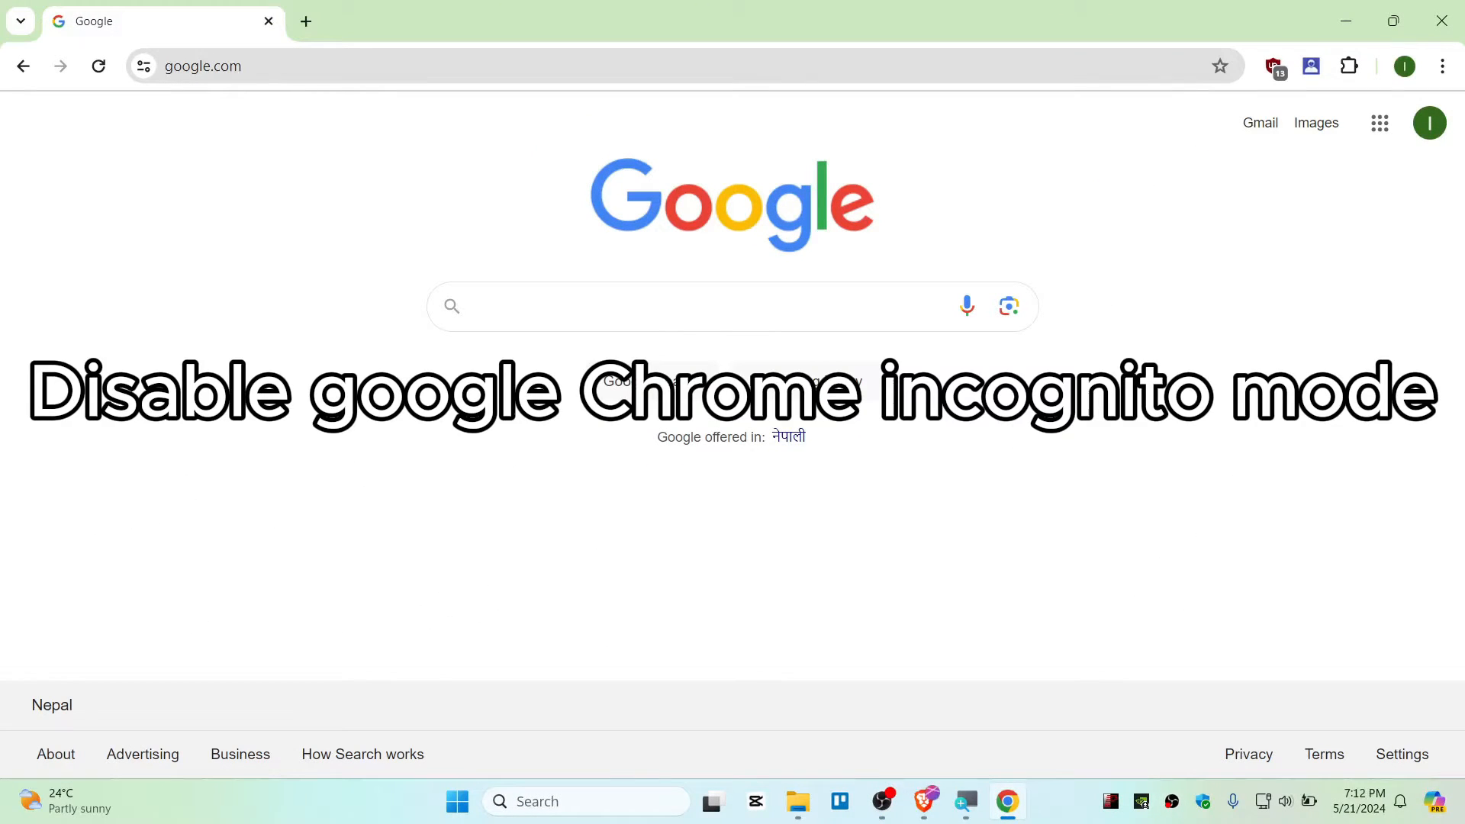
Check Chrome's incognito option, then launch Registry Editor as administrator from Windows Search
click(1441, 66)
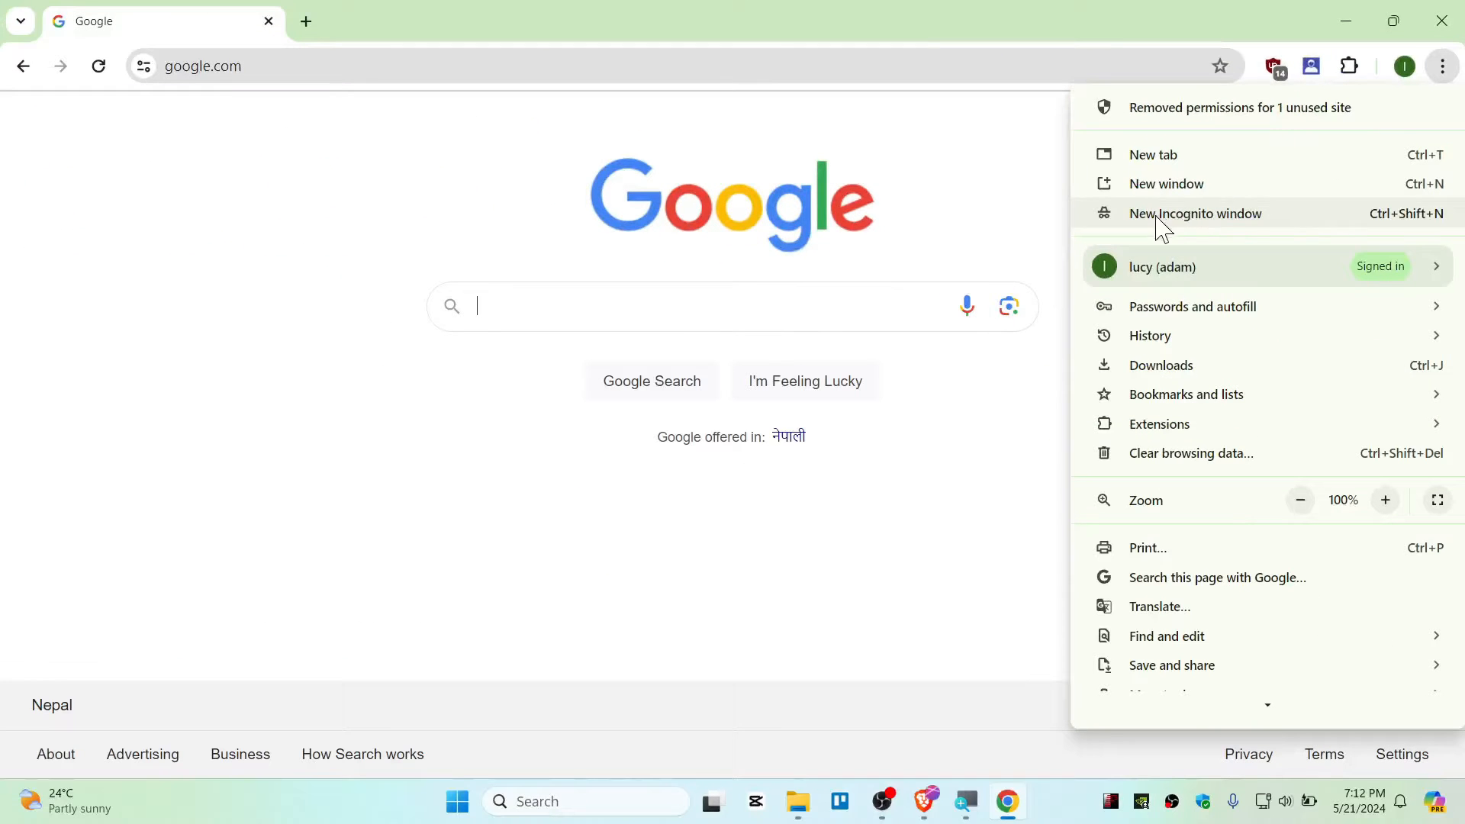
click(597, 472)
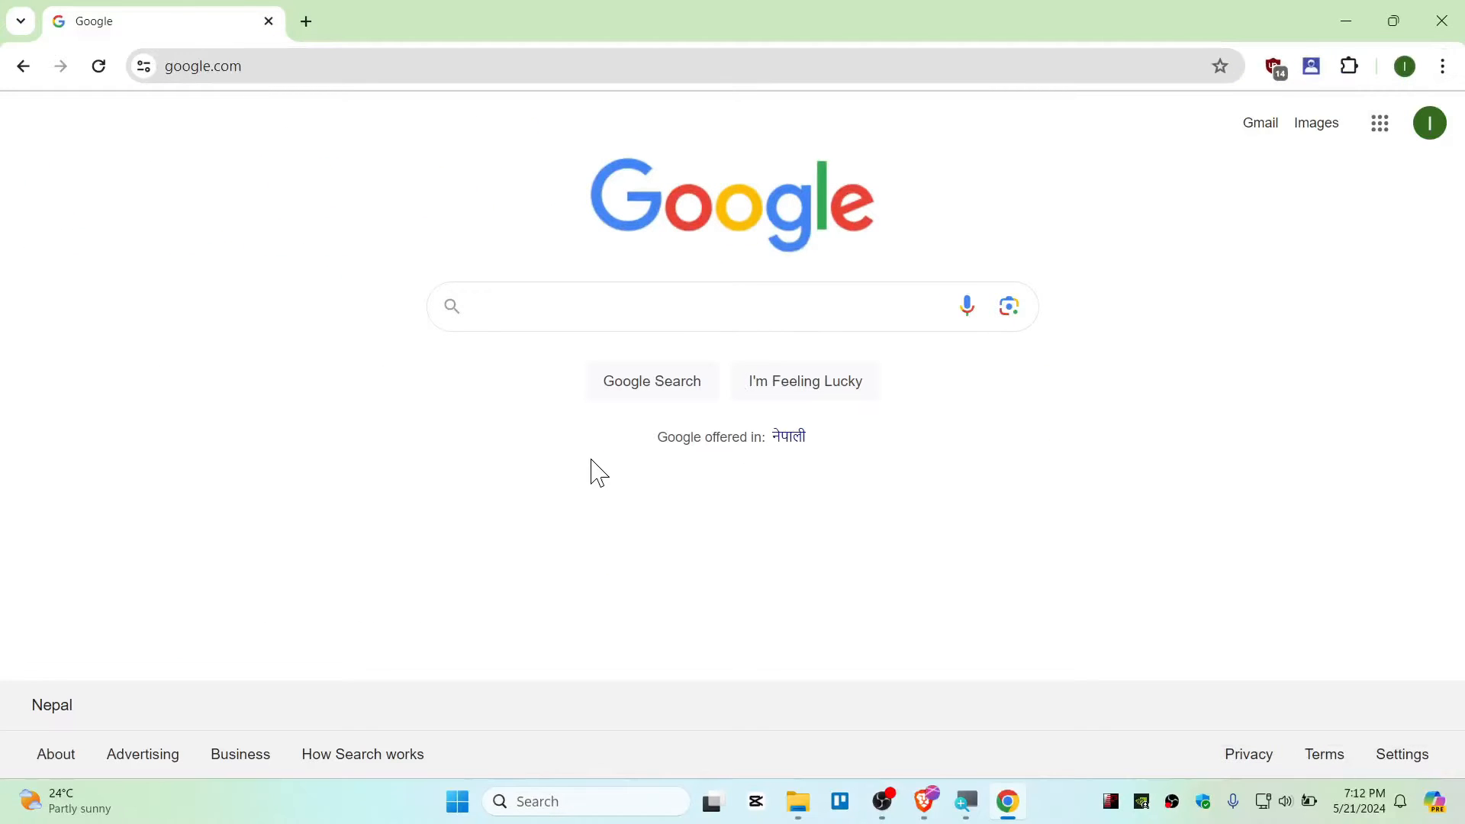
text(registry Editor)
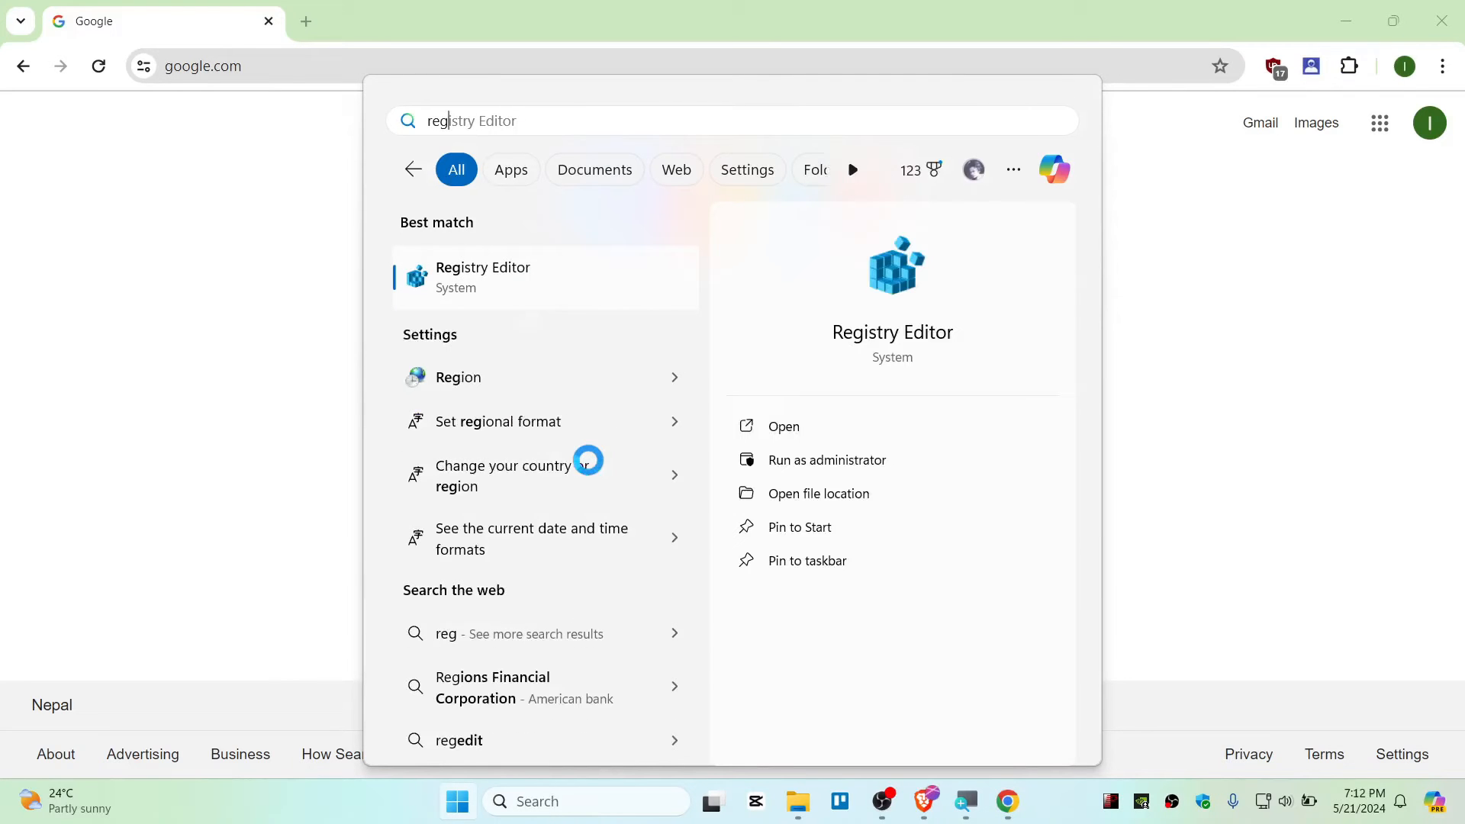
right_click(482, 276)
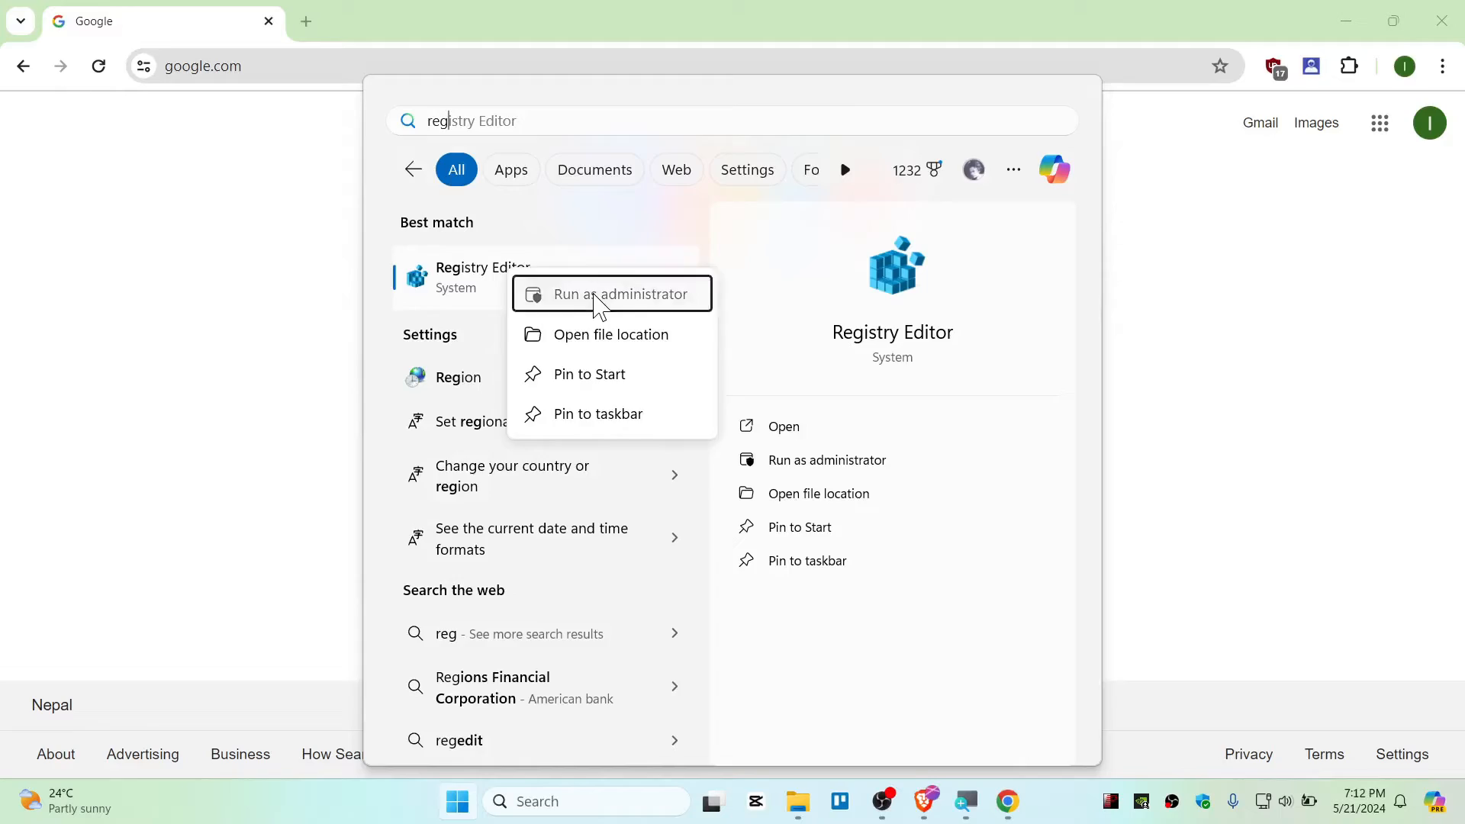
click(612, 293)
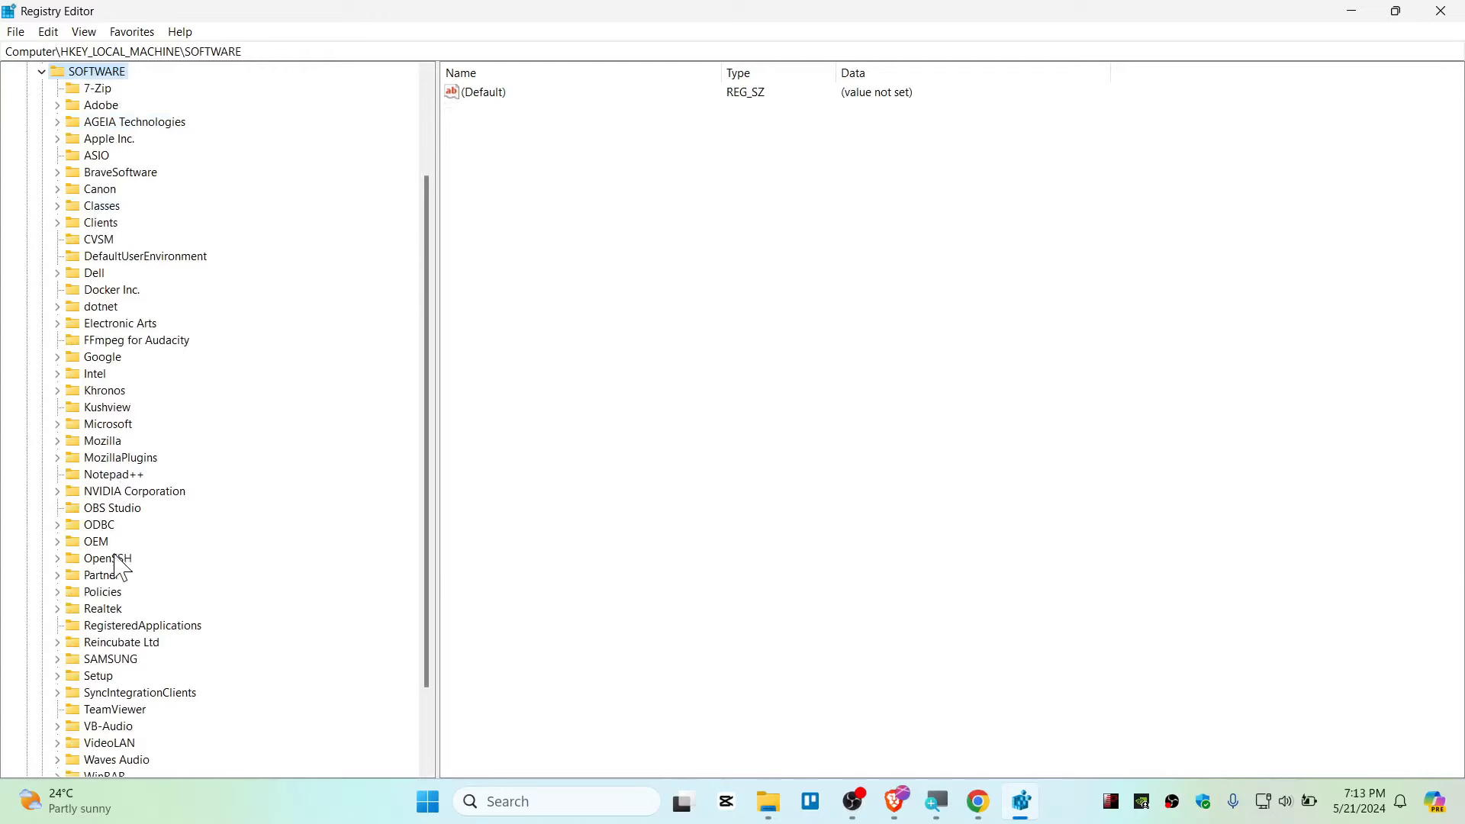
Expand HKEY_LOCAL_MACHINE\SOFTWARE\Policies and create a new key named Google under it
click(102, 592)
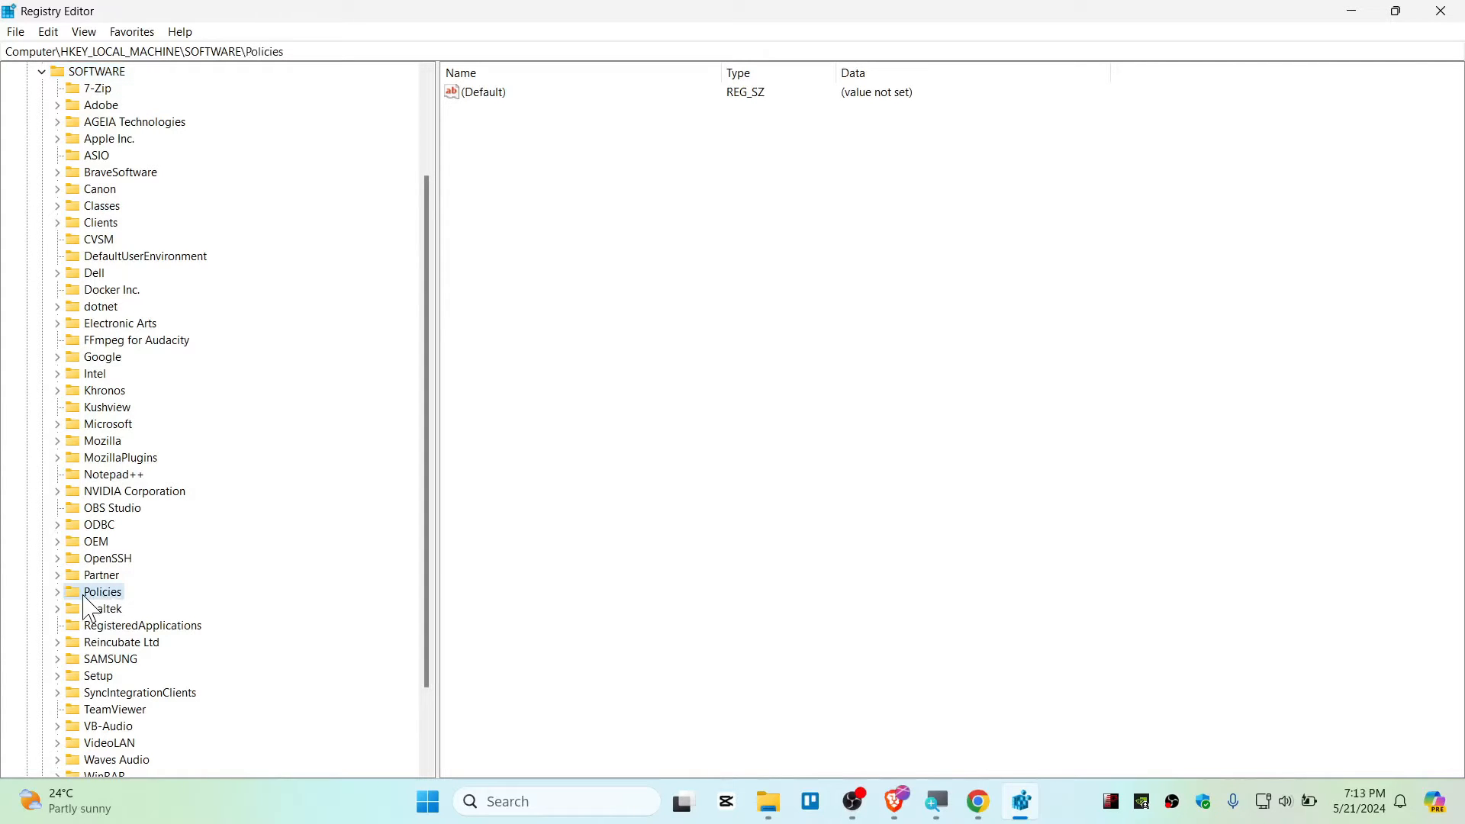
click(58, 591)
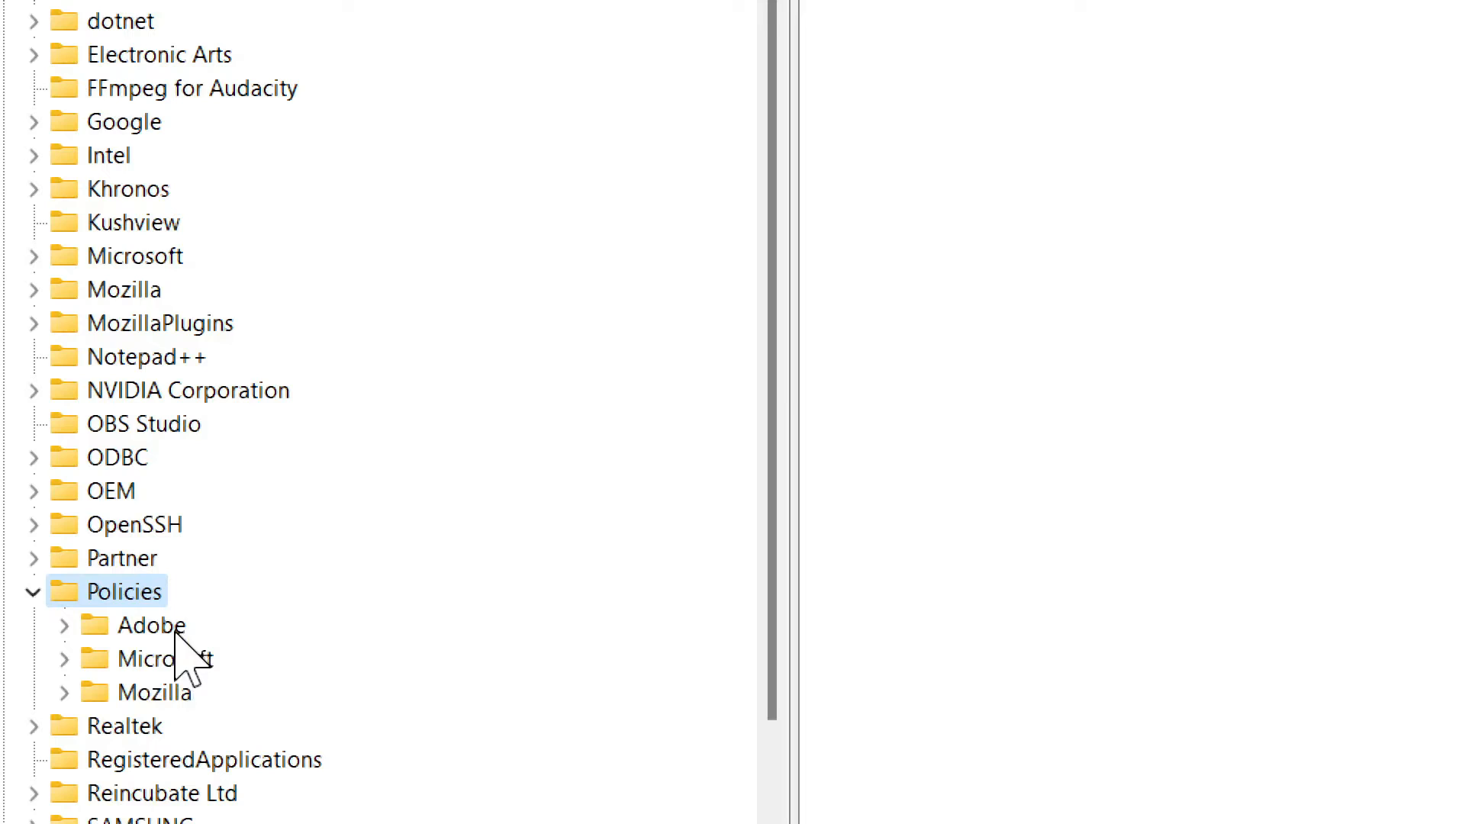
mouse_move(157, 649)
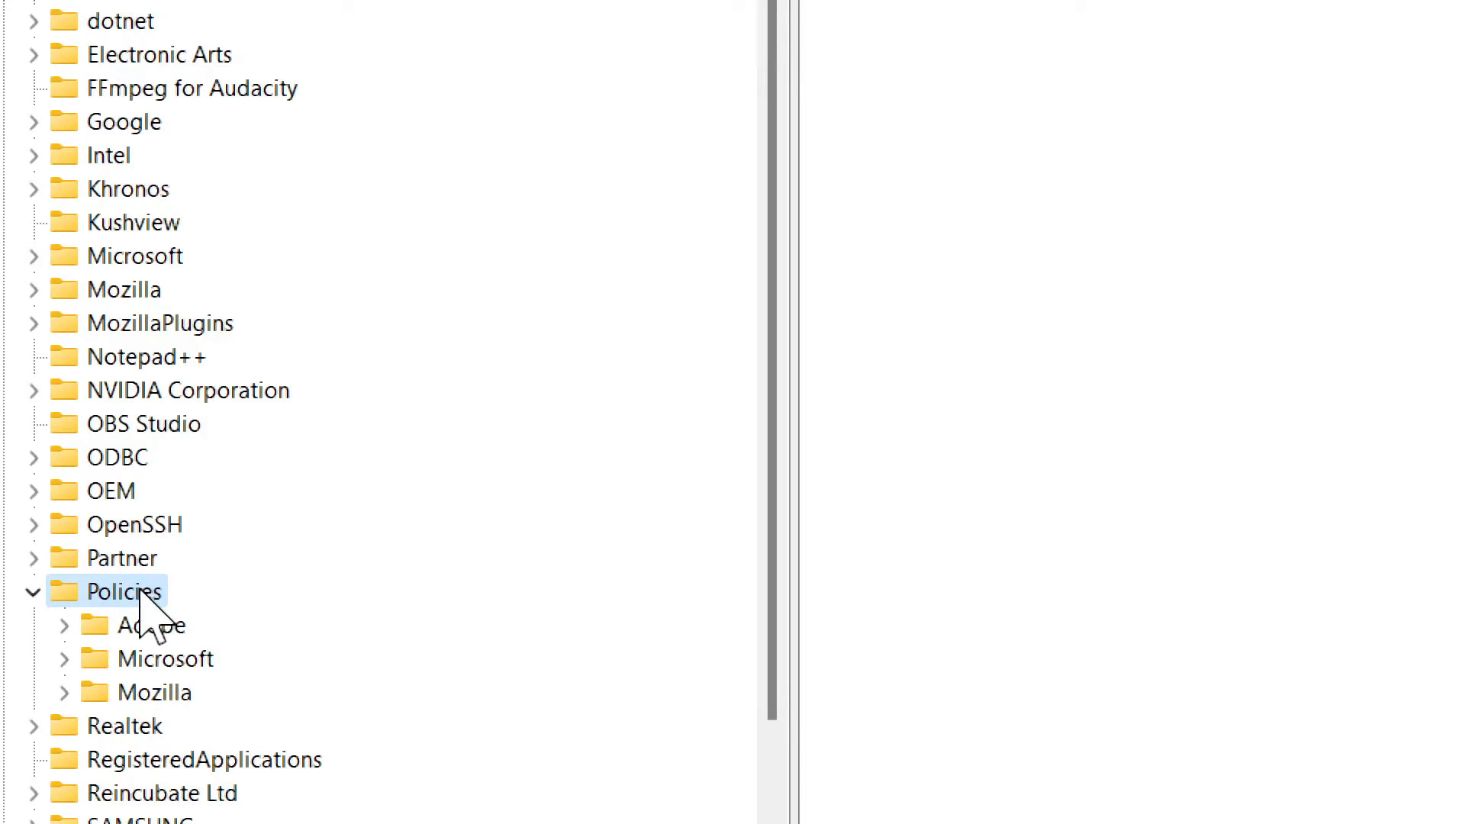
right_click(131, 591)
text(Google)
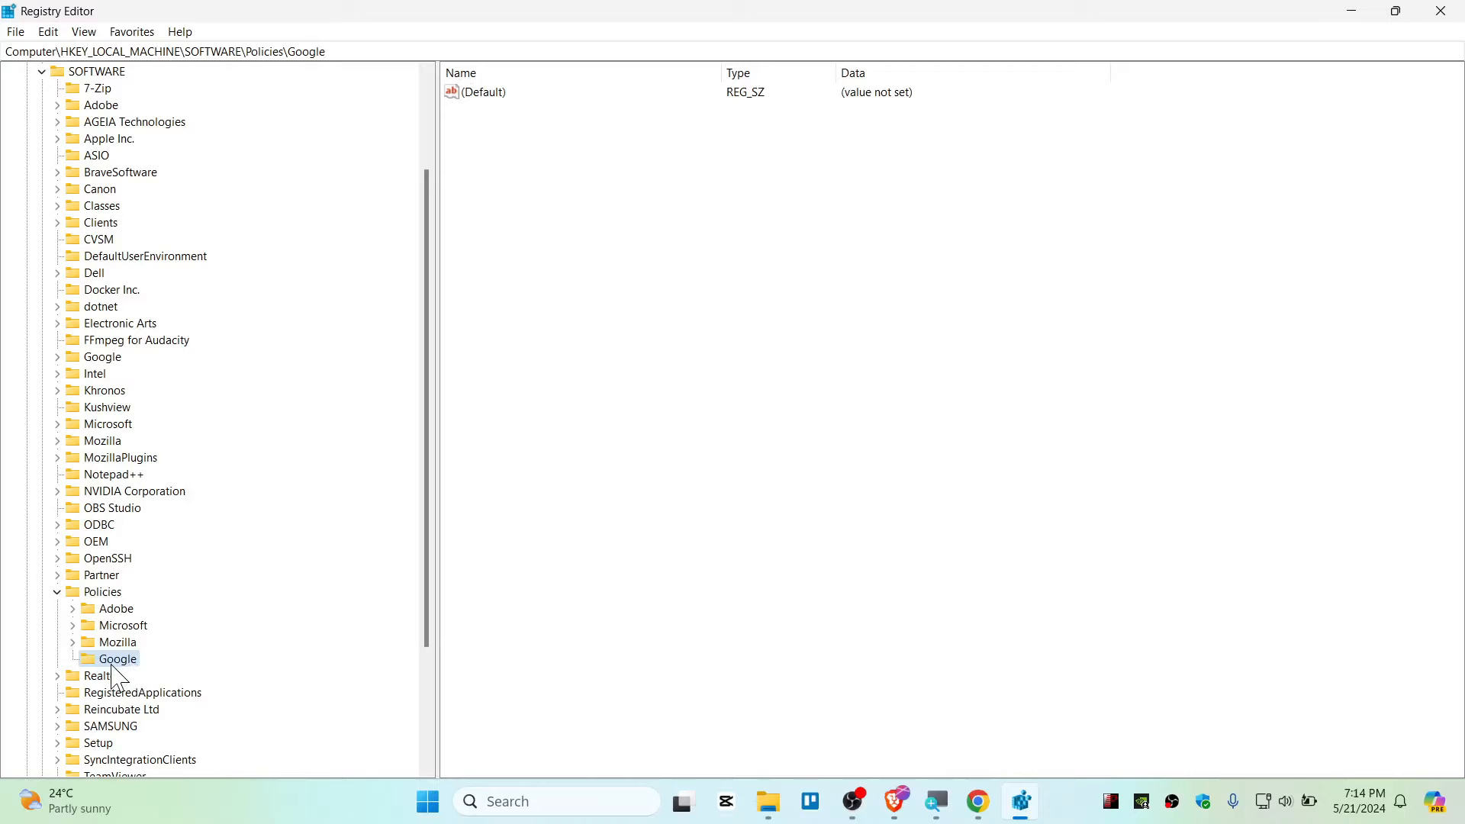
Add a Chrome subkey under Policies\Google and select it to view its values
right_click(117, 658)
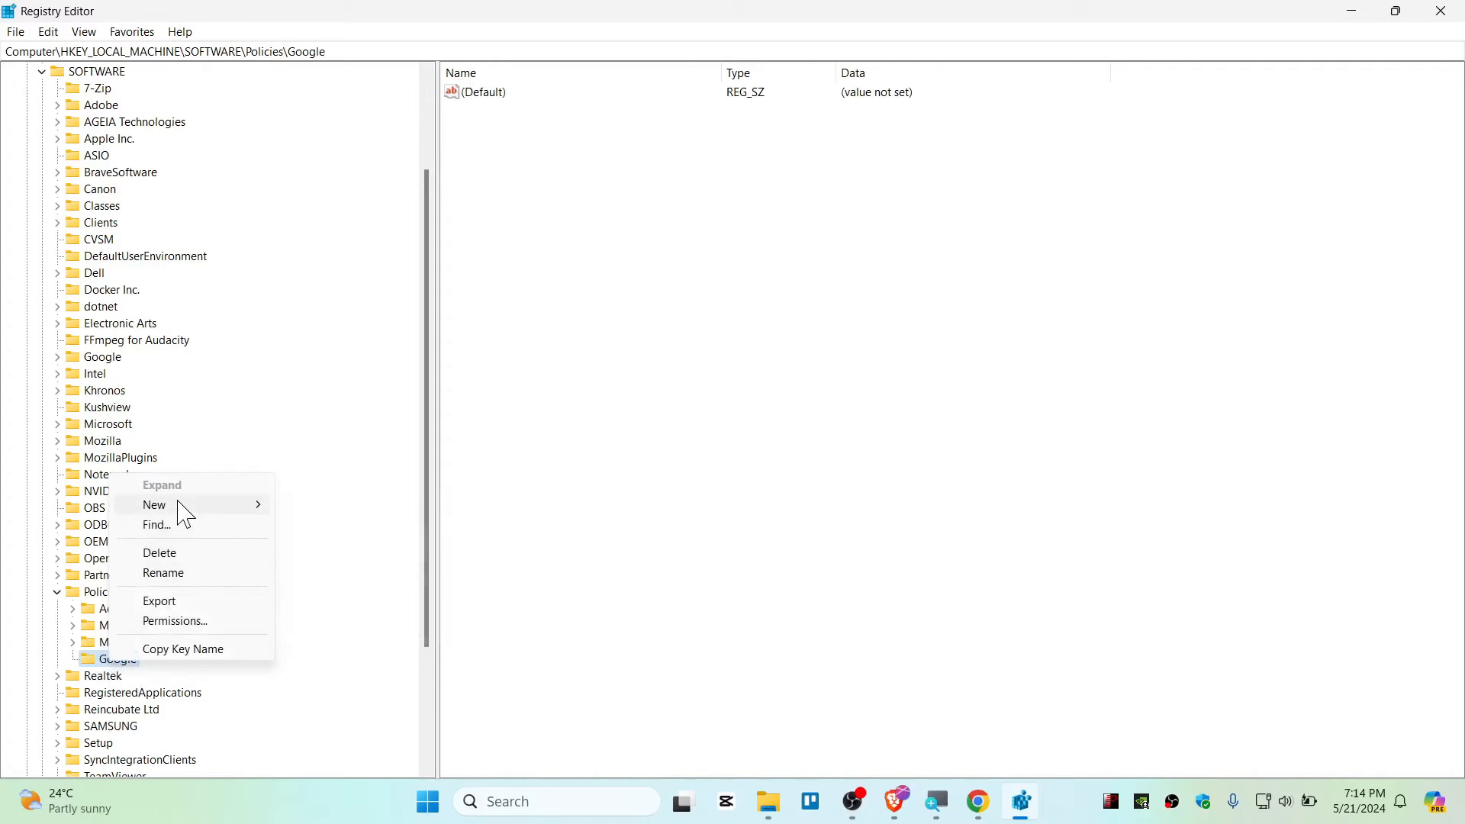
click(154, 504)
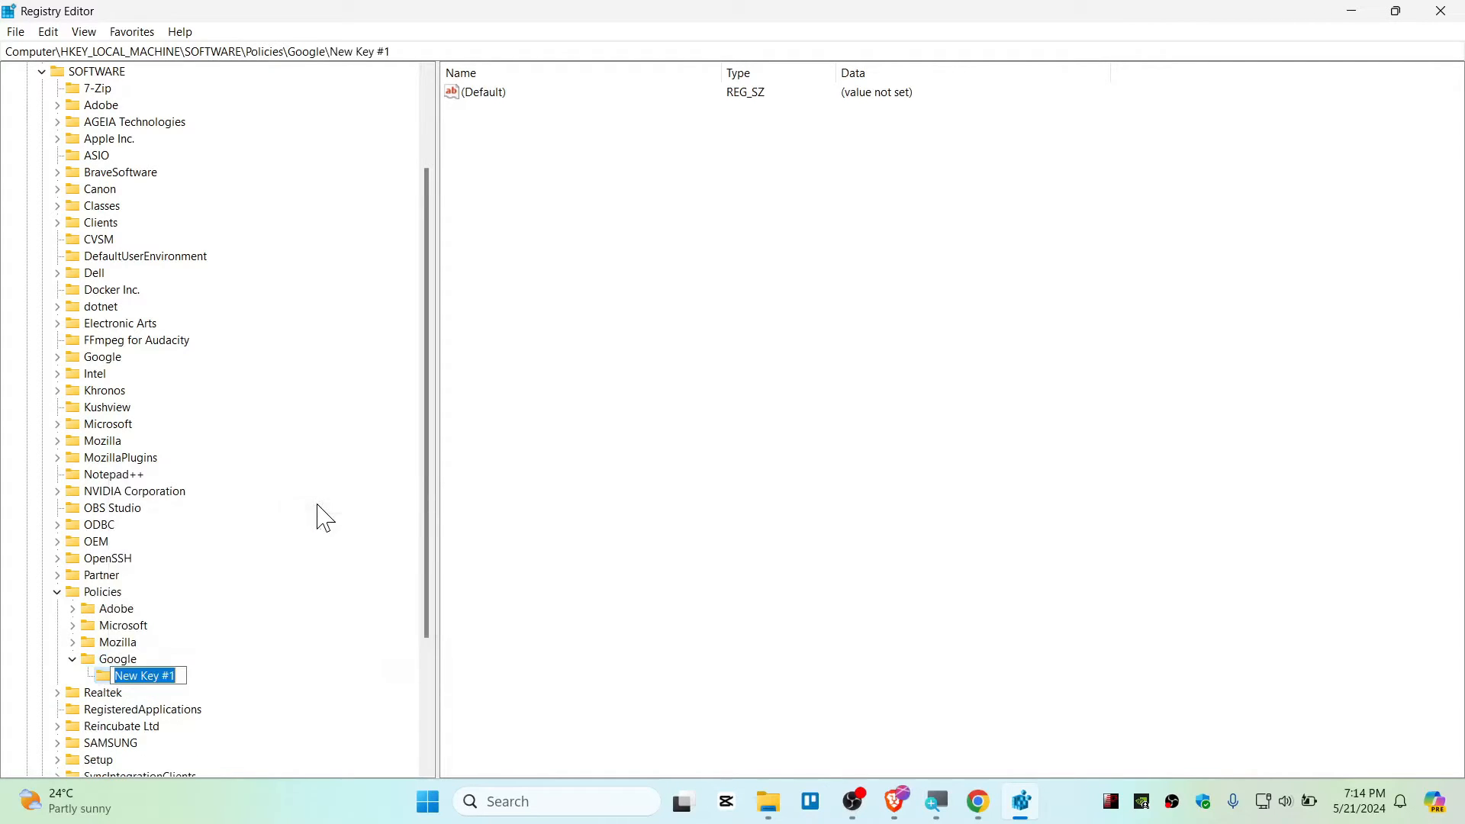
text(Chrome)
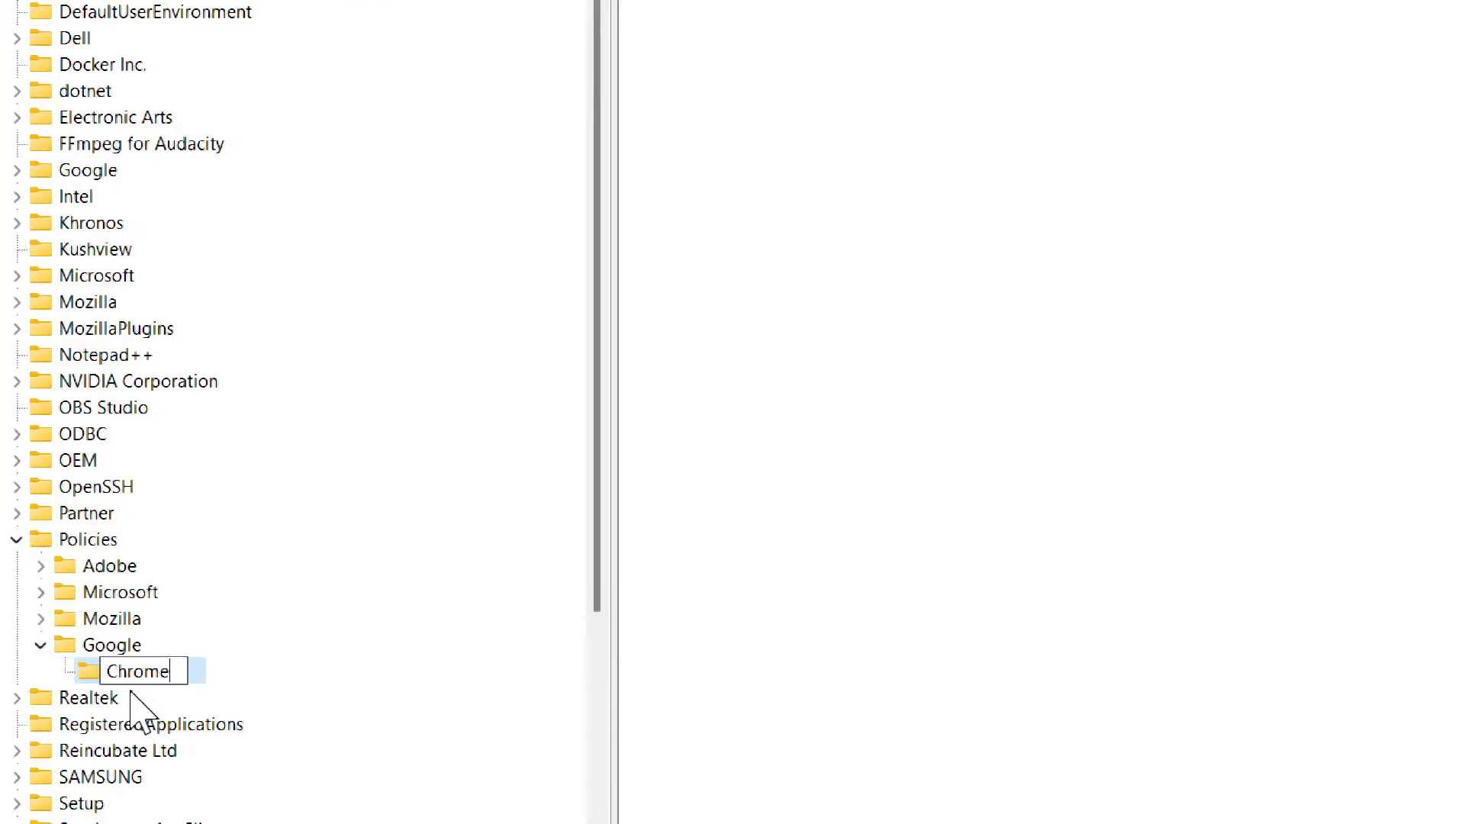
scroll(down, 3)
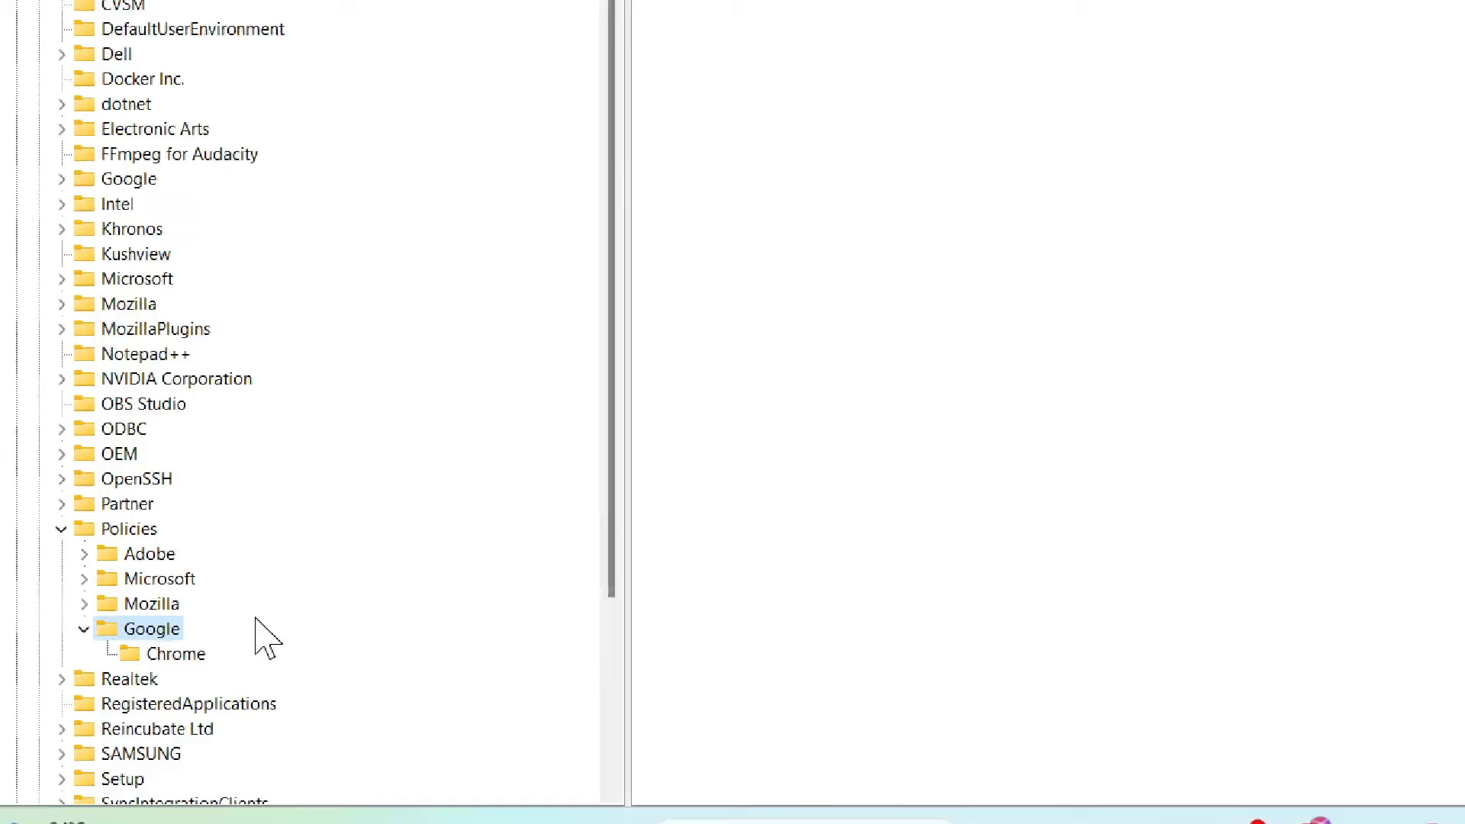
click(175, 654)
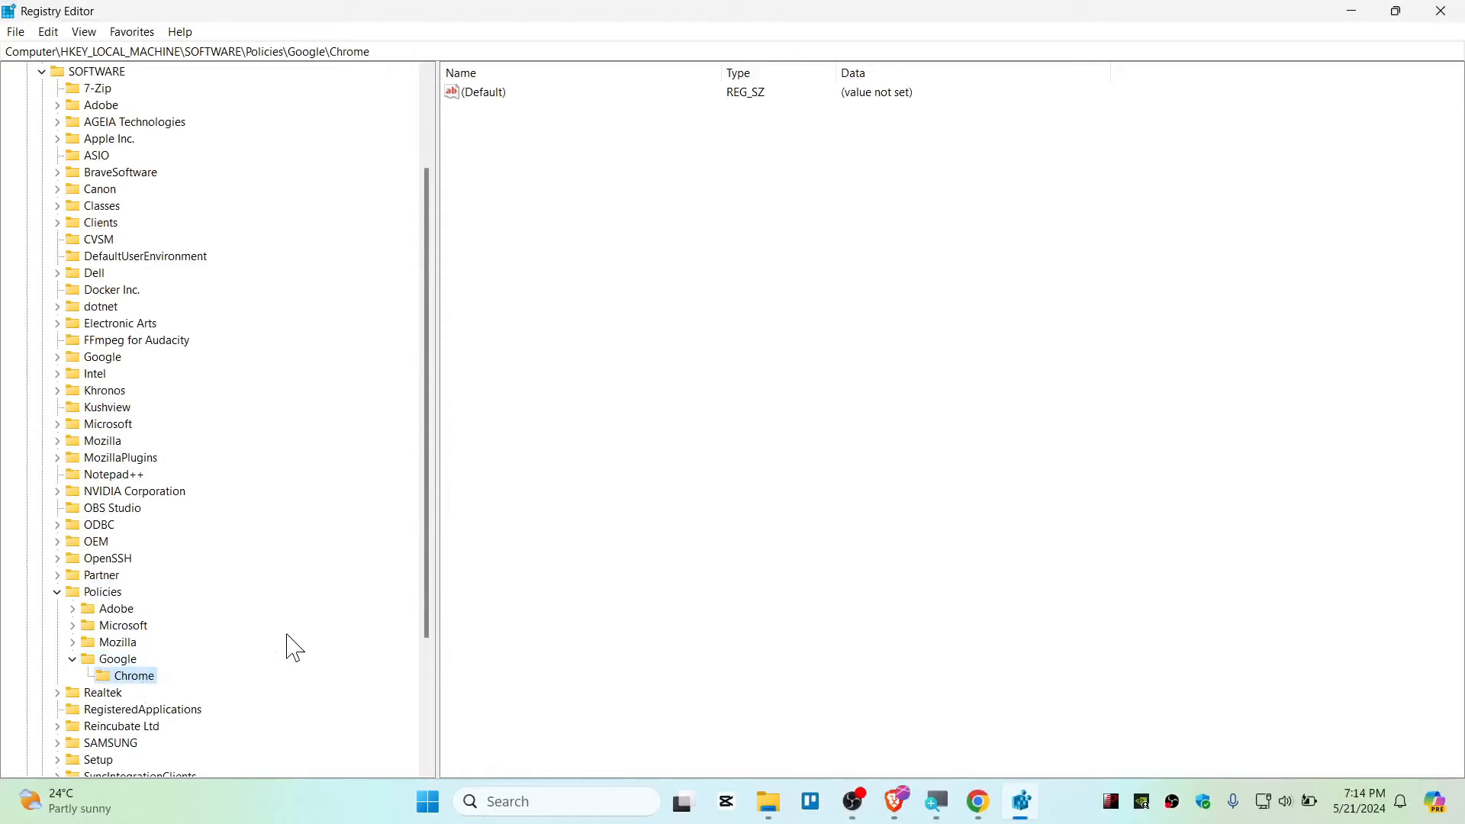
mouse_move(599, 258)
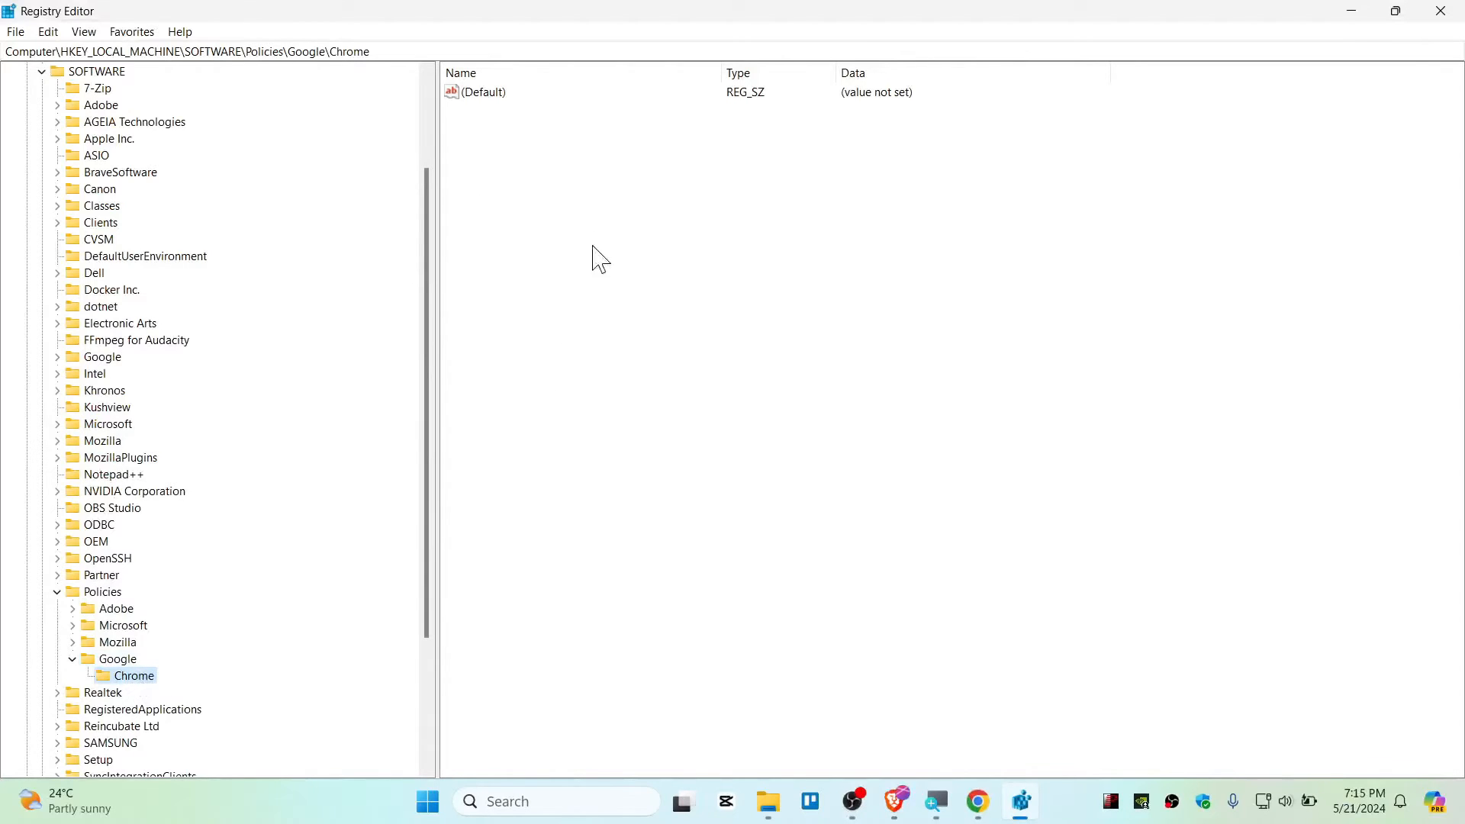
Add the DWORD (32-bit) value IncognitoModeAvailability to the Chrome key with data 1
right_click(598, 259)
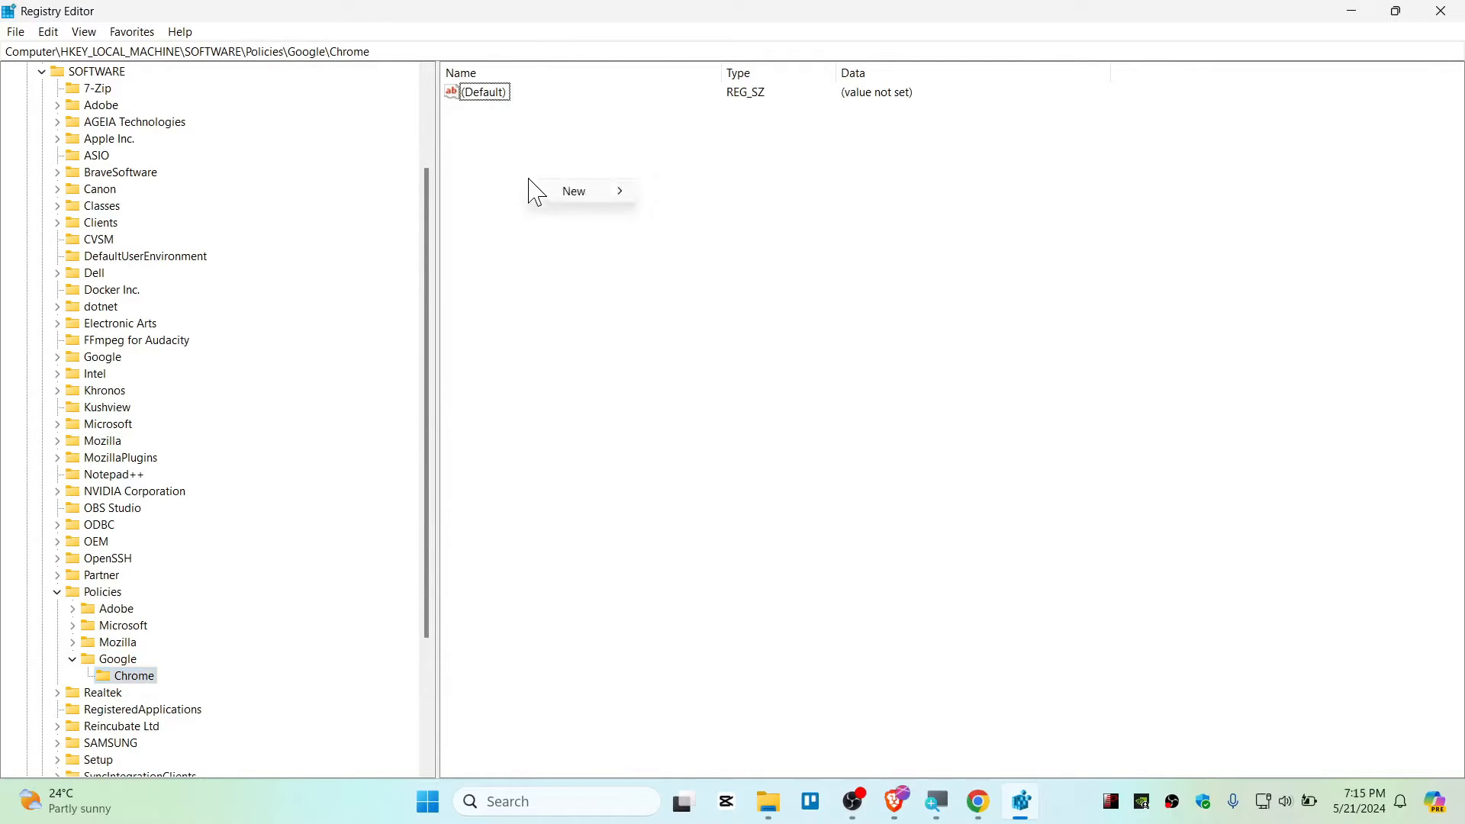
mouse_move(574, 191)
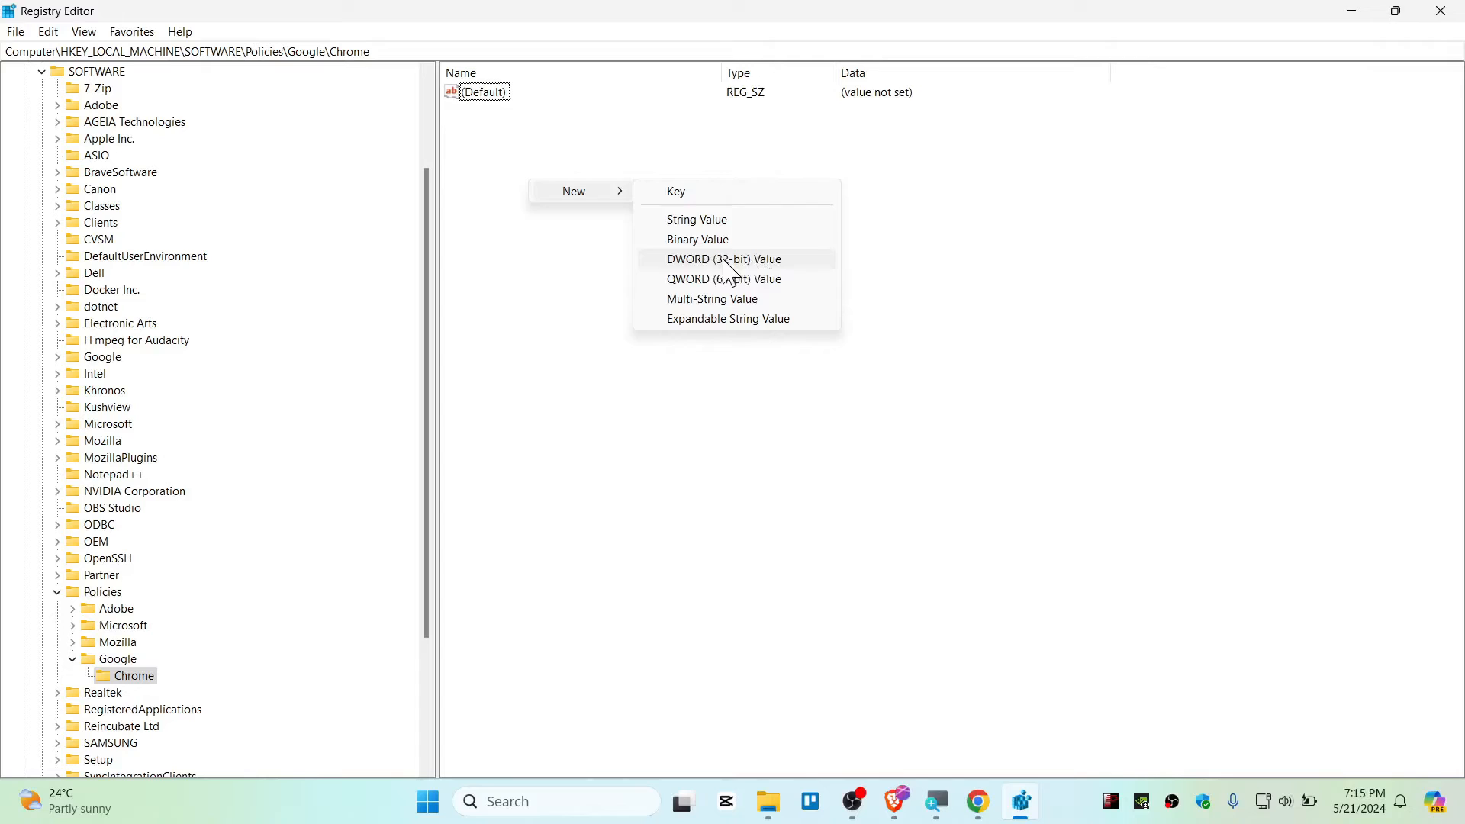
click(723, 259)
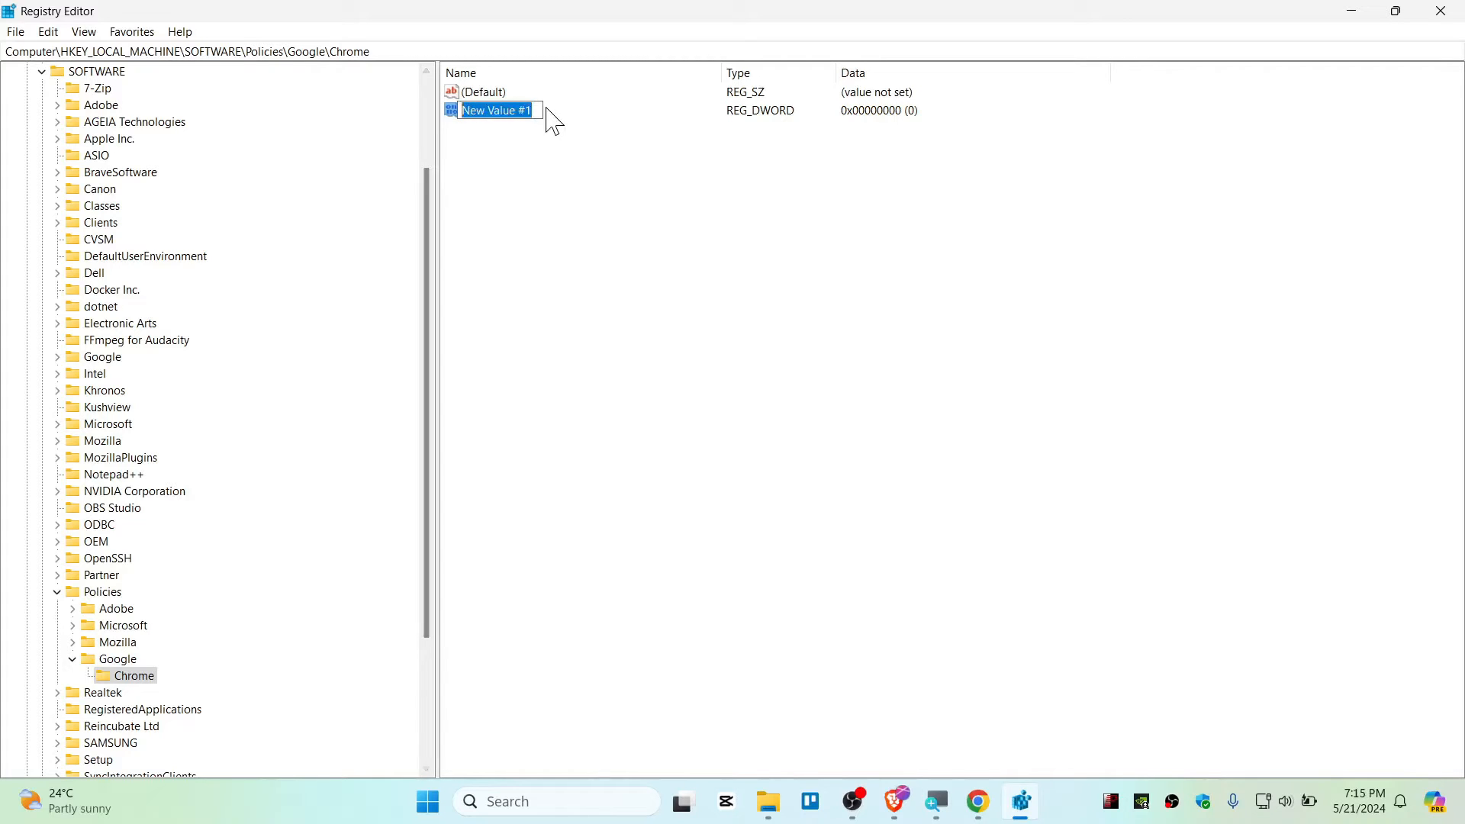
text(IncognitoModeAvailability)
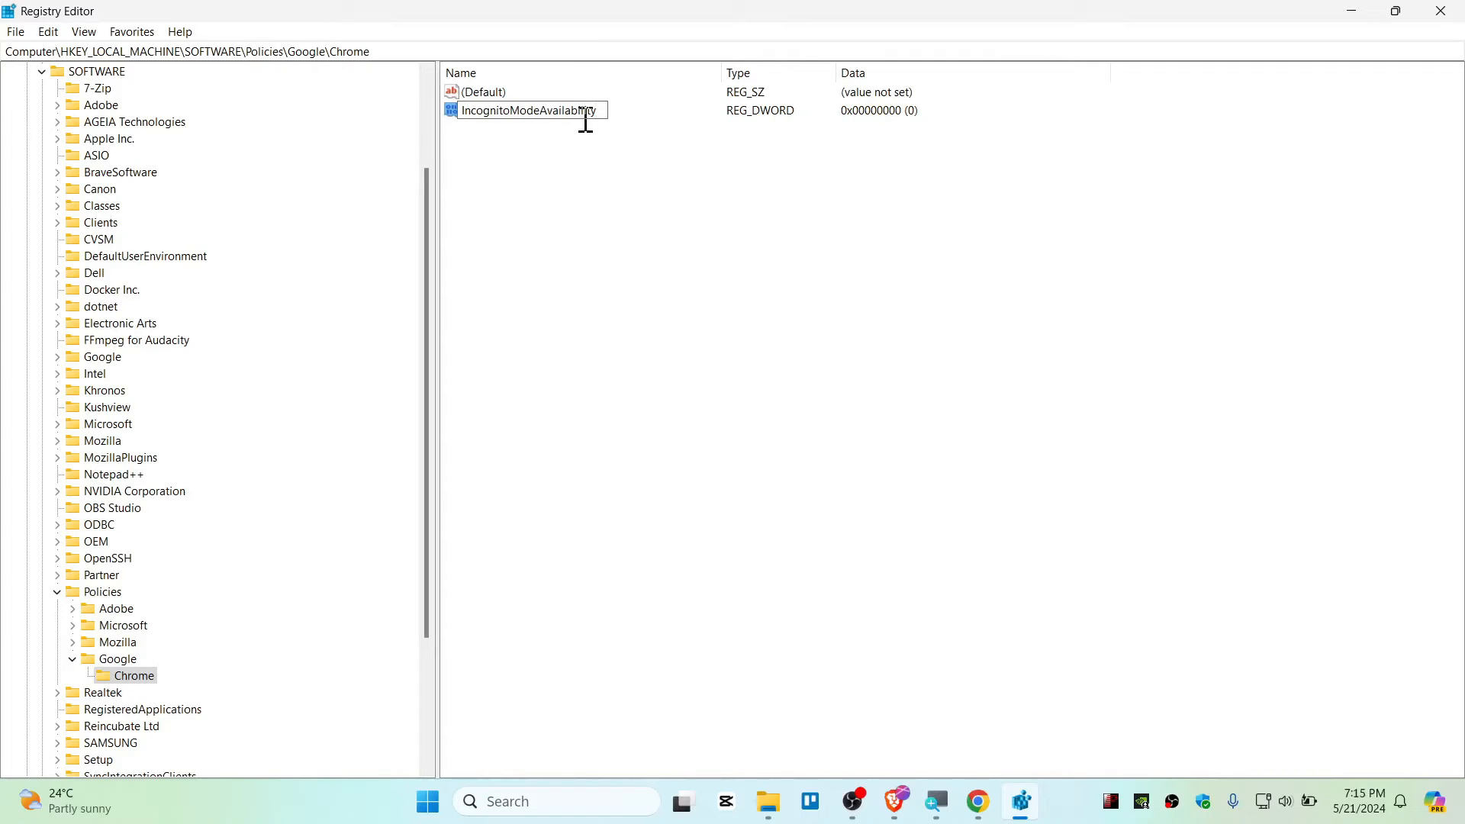
right_click(523, 110)
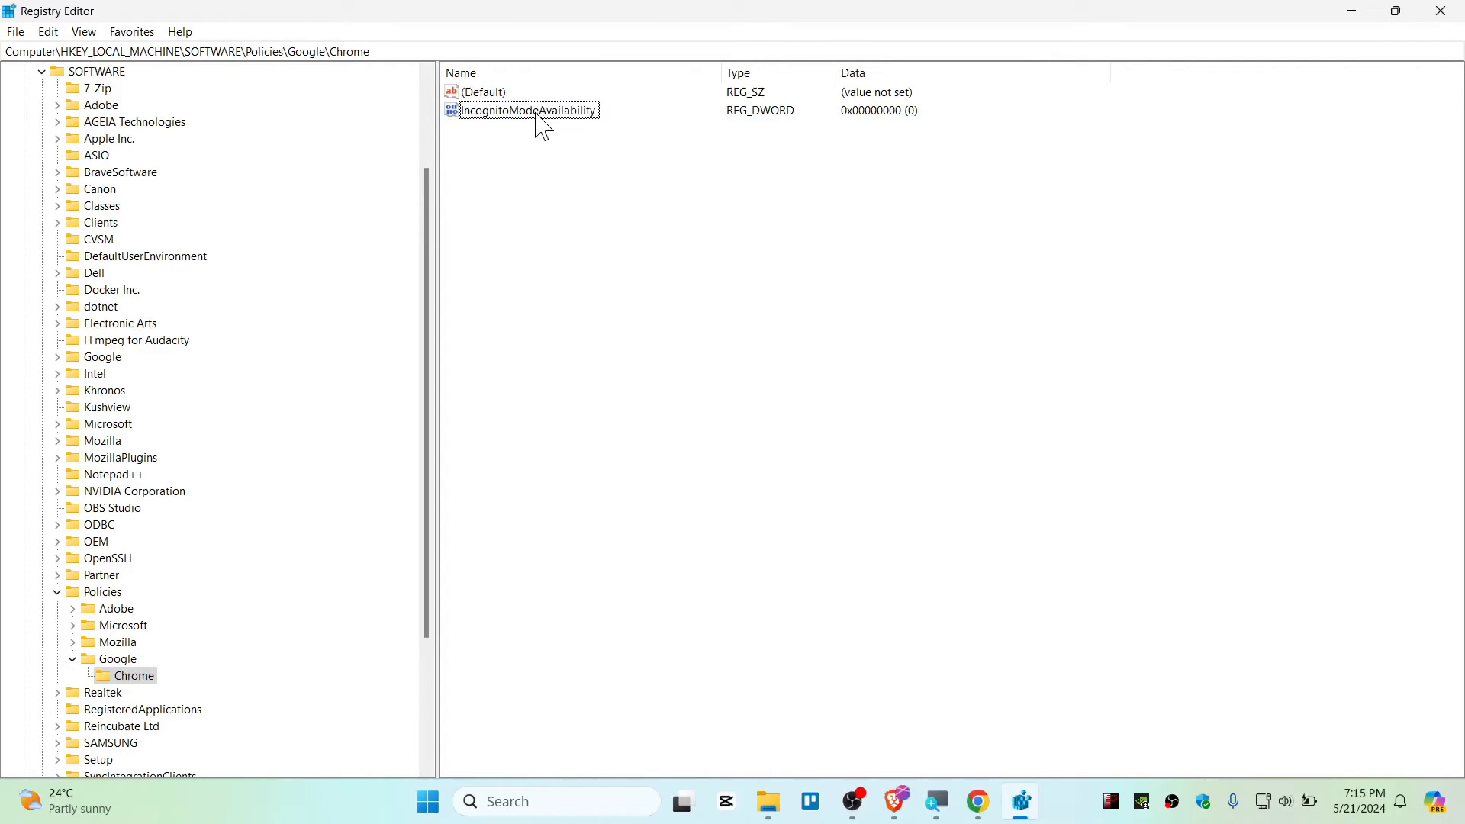
double_click(528, 110)
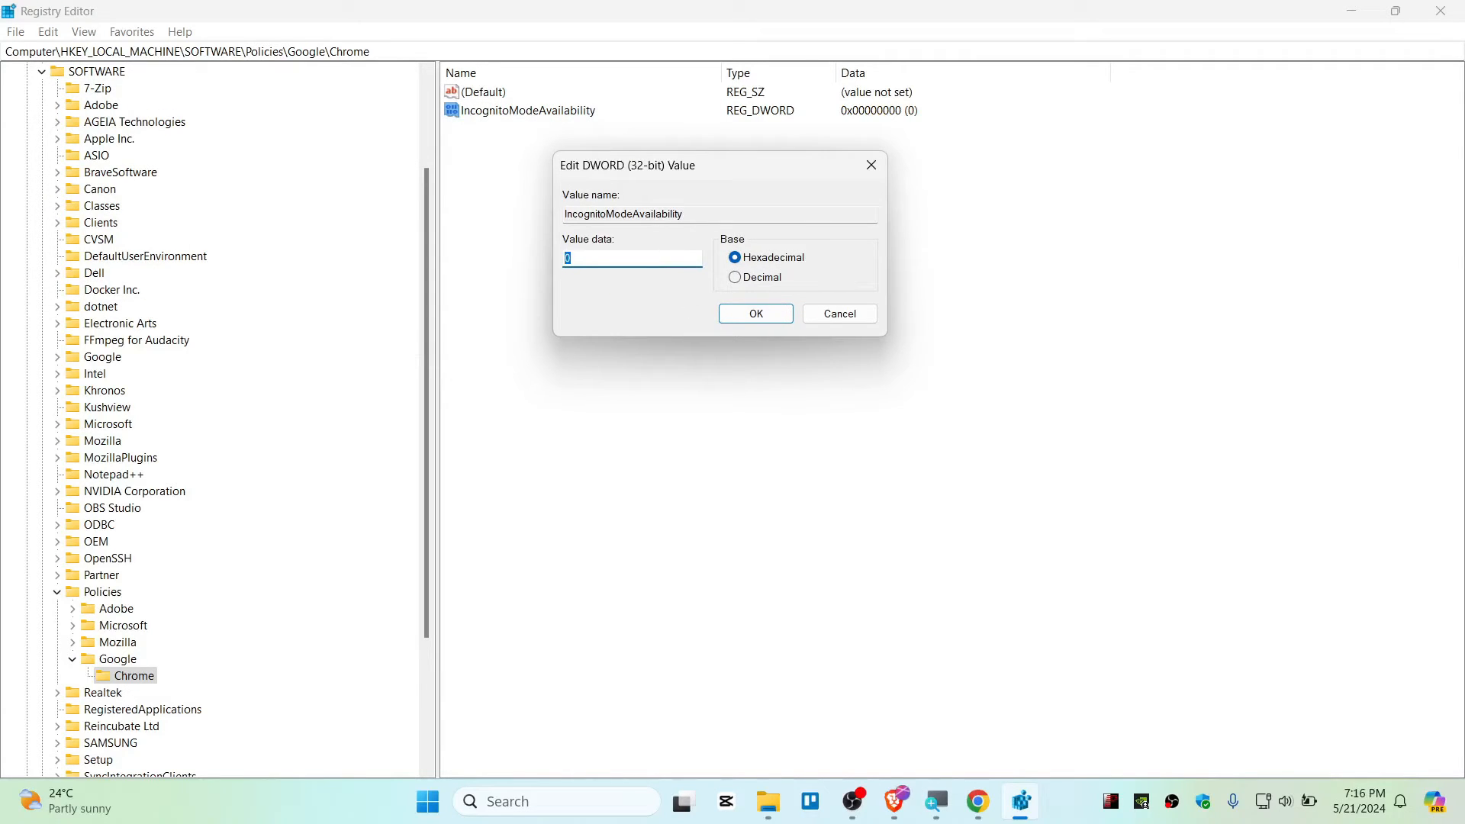
text(1)
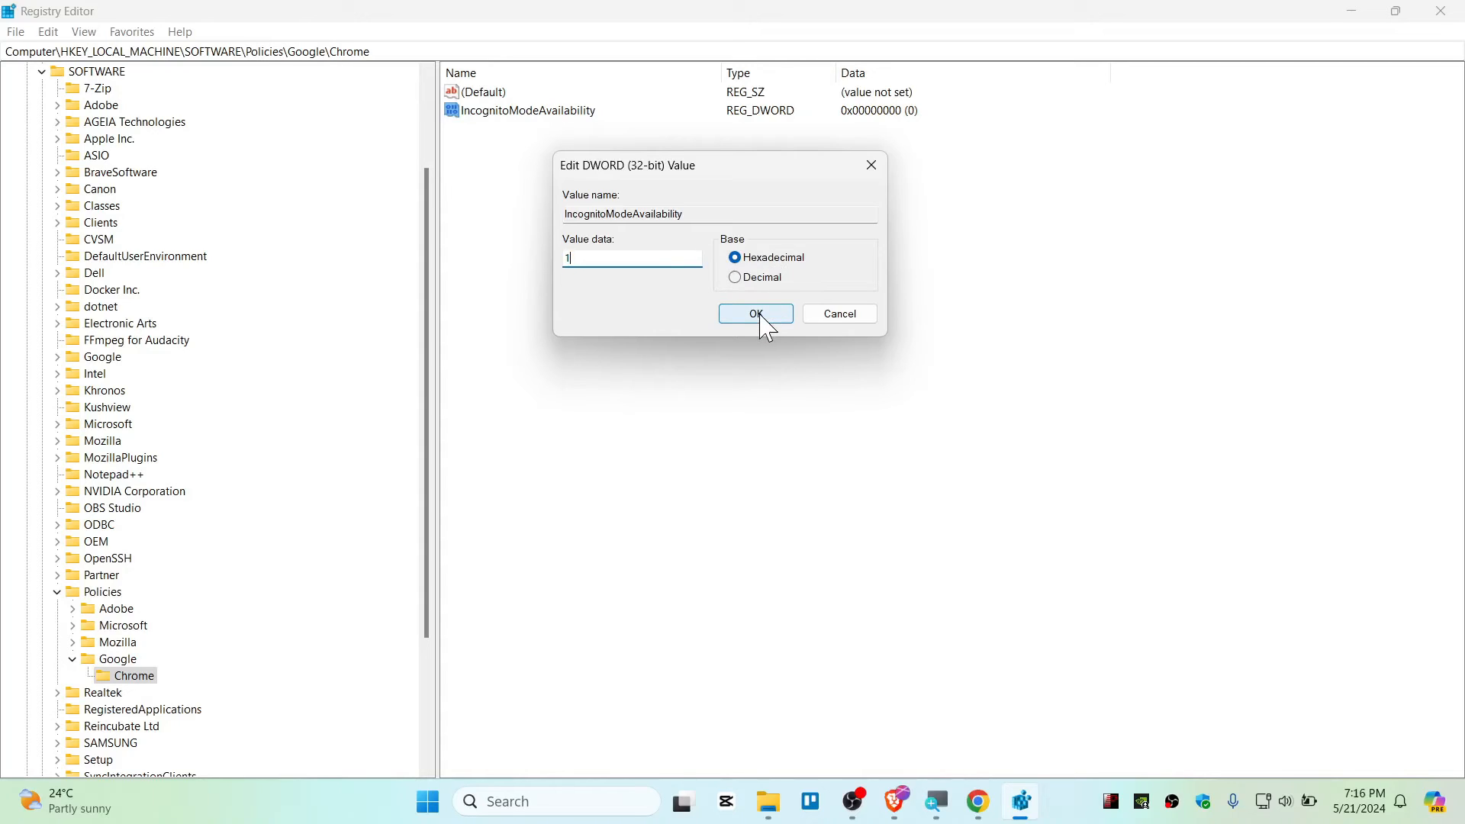
click(755, 312)
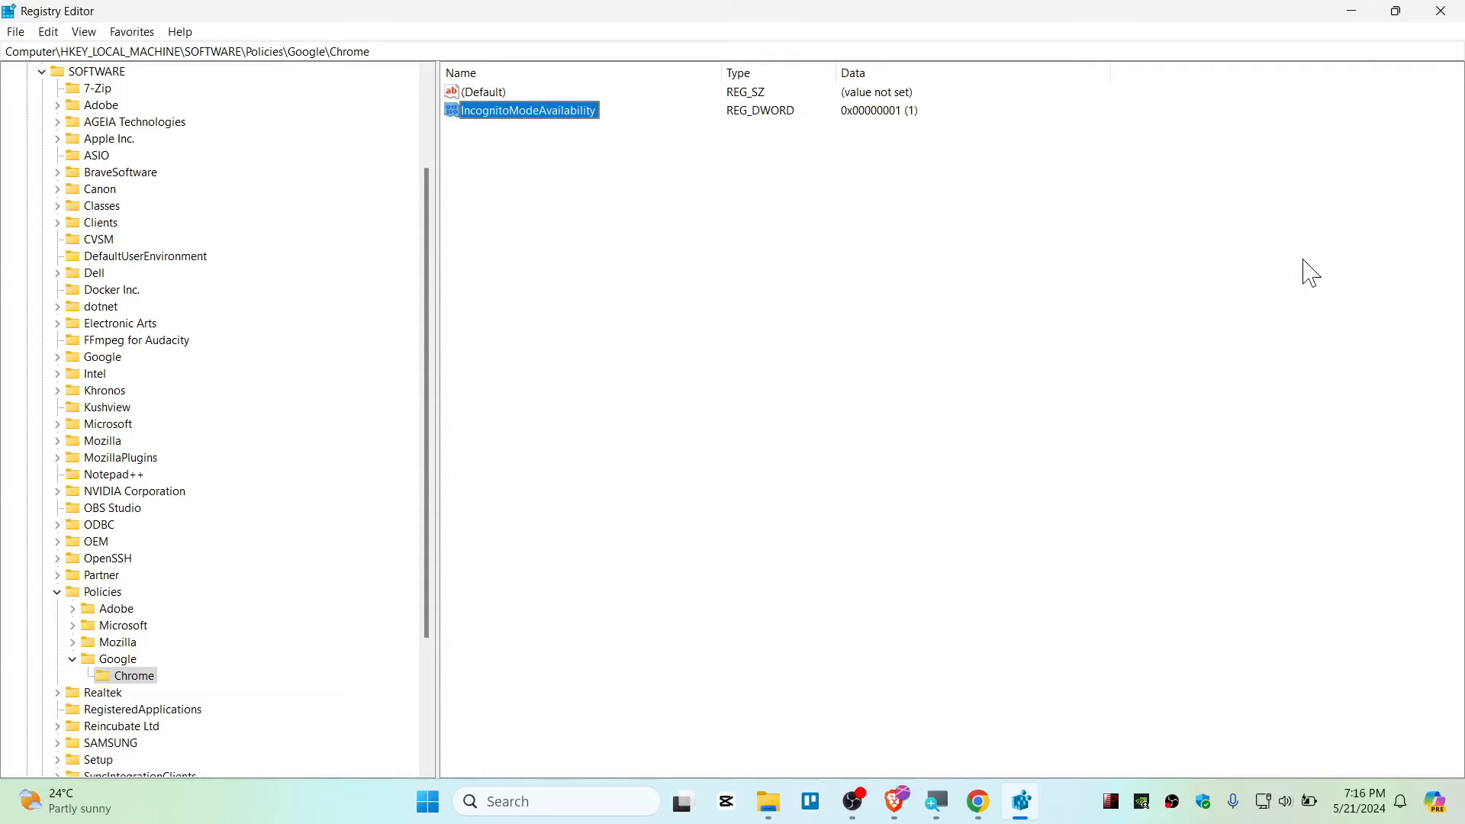
mouse_move(1350, 10)
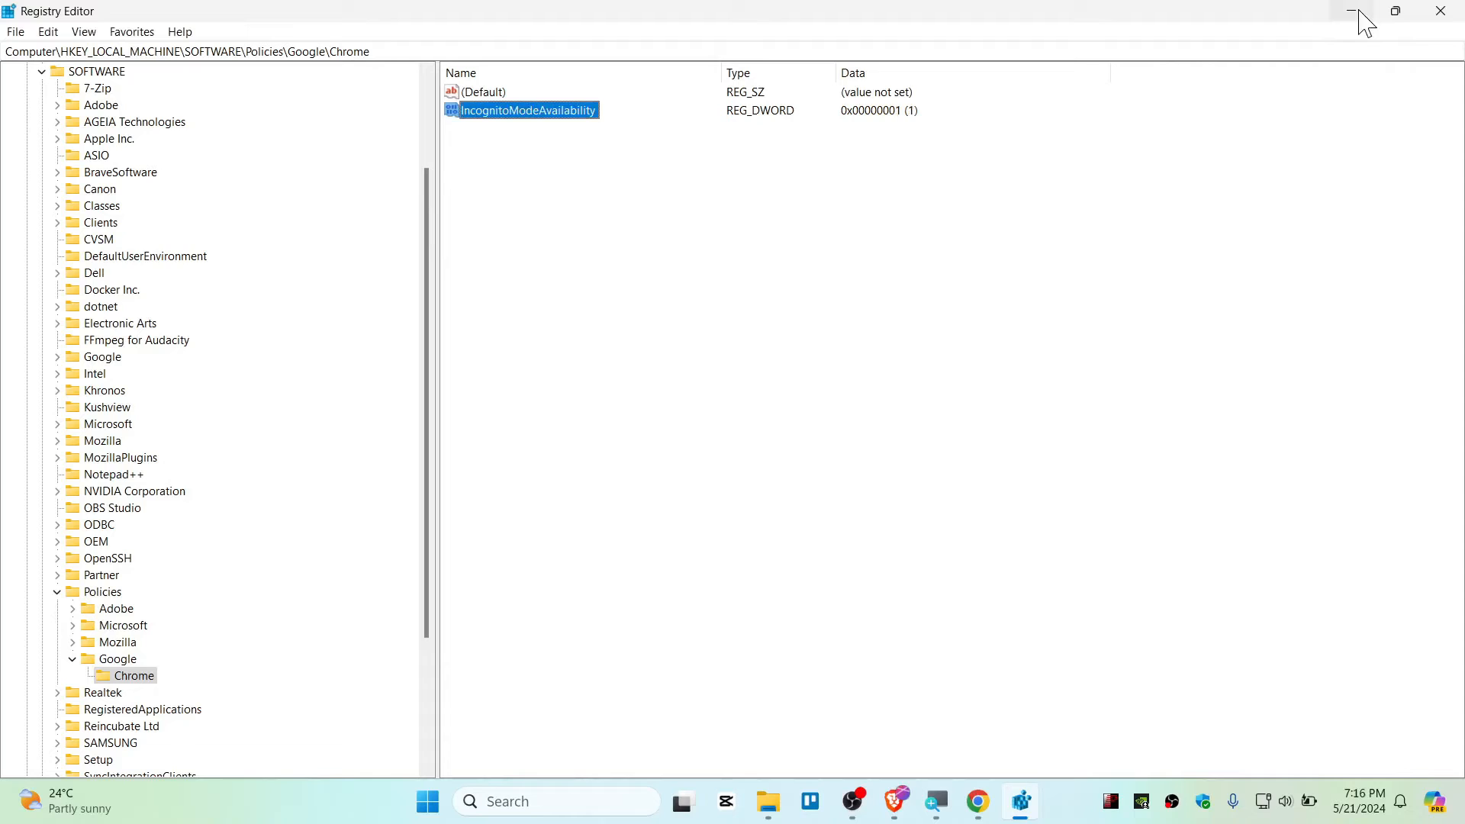
mouse_move(1349, 12)
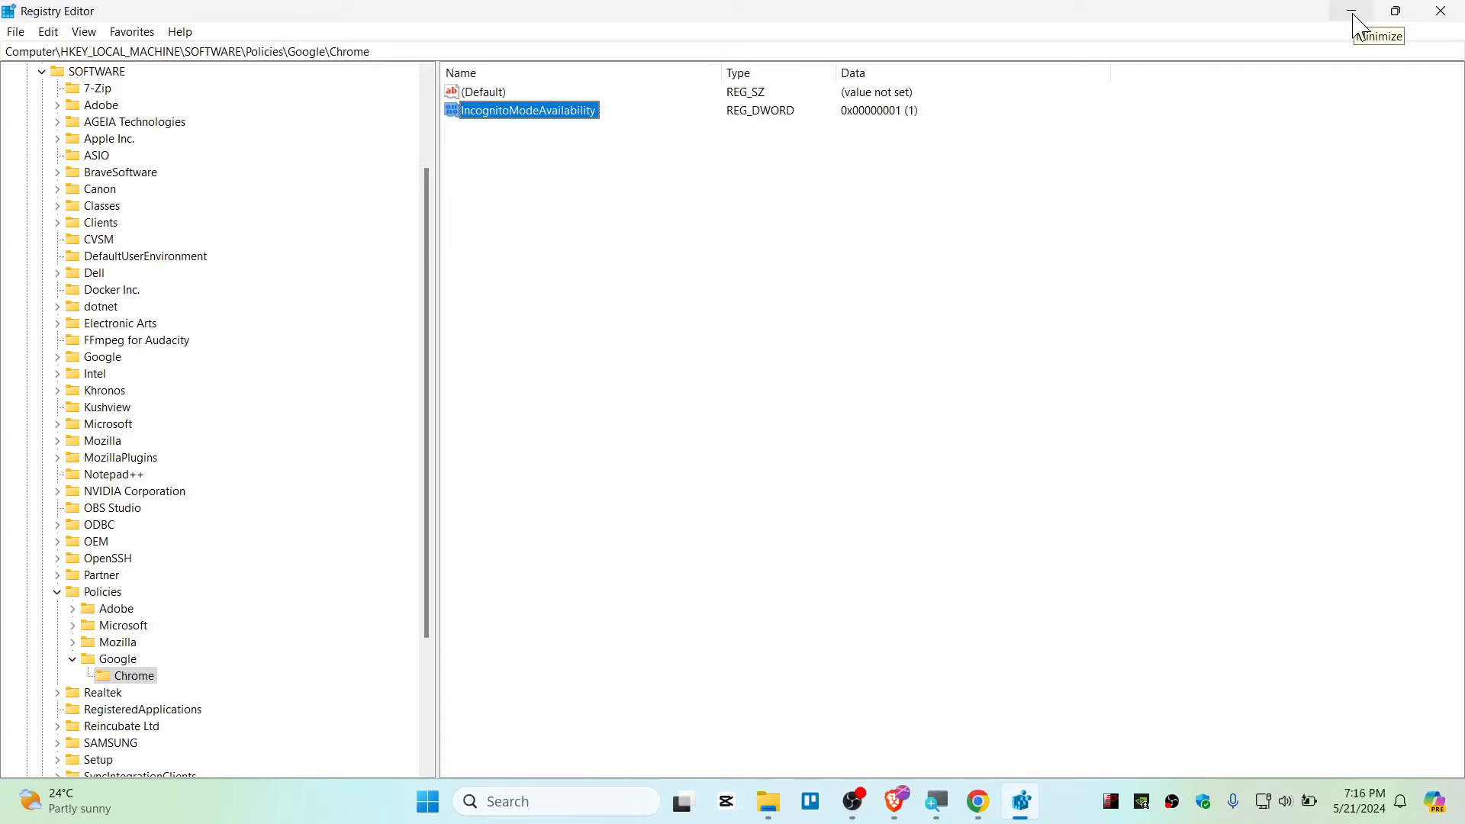
Minimize Registry Editor and try opening a New Incognito window from Chrome's menu
click(975, 800)
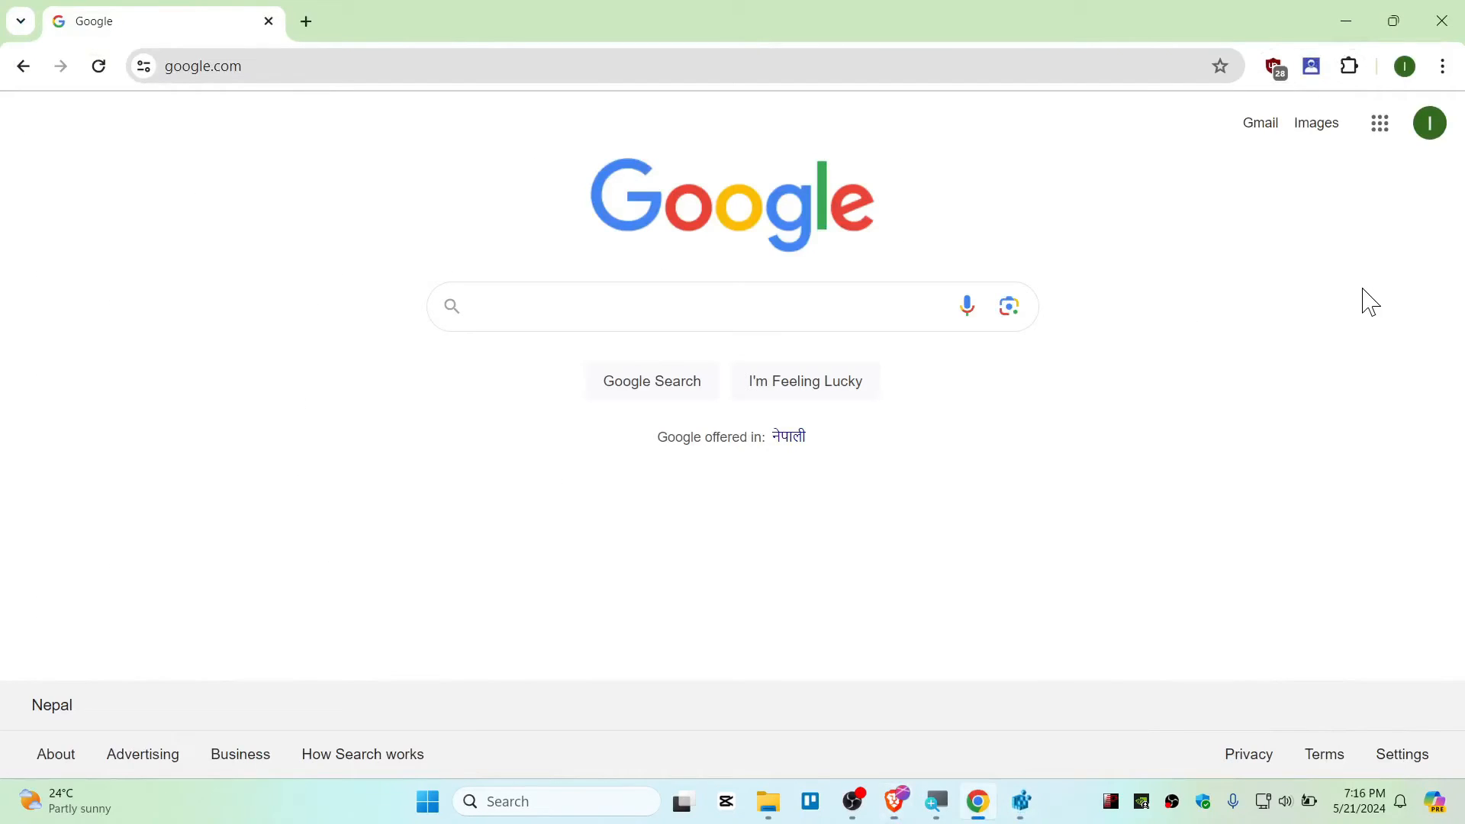
click(1441, 66)
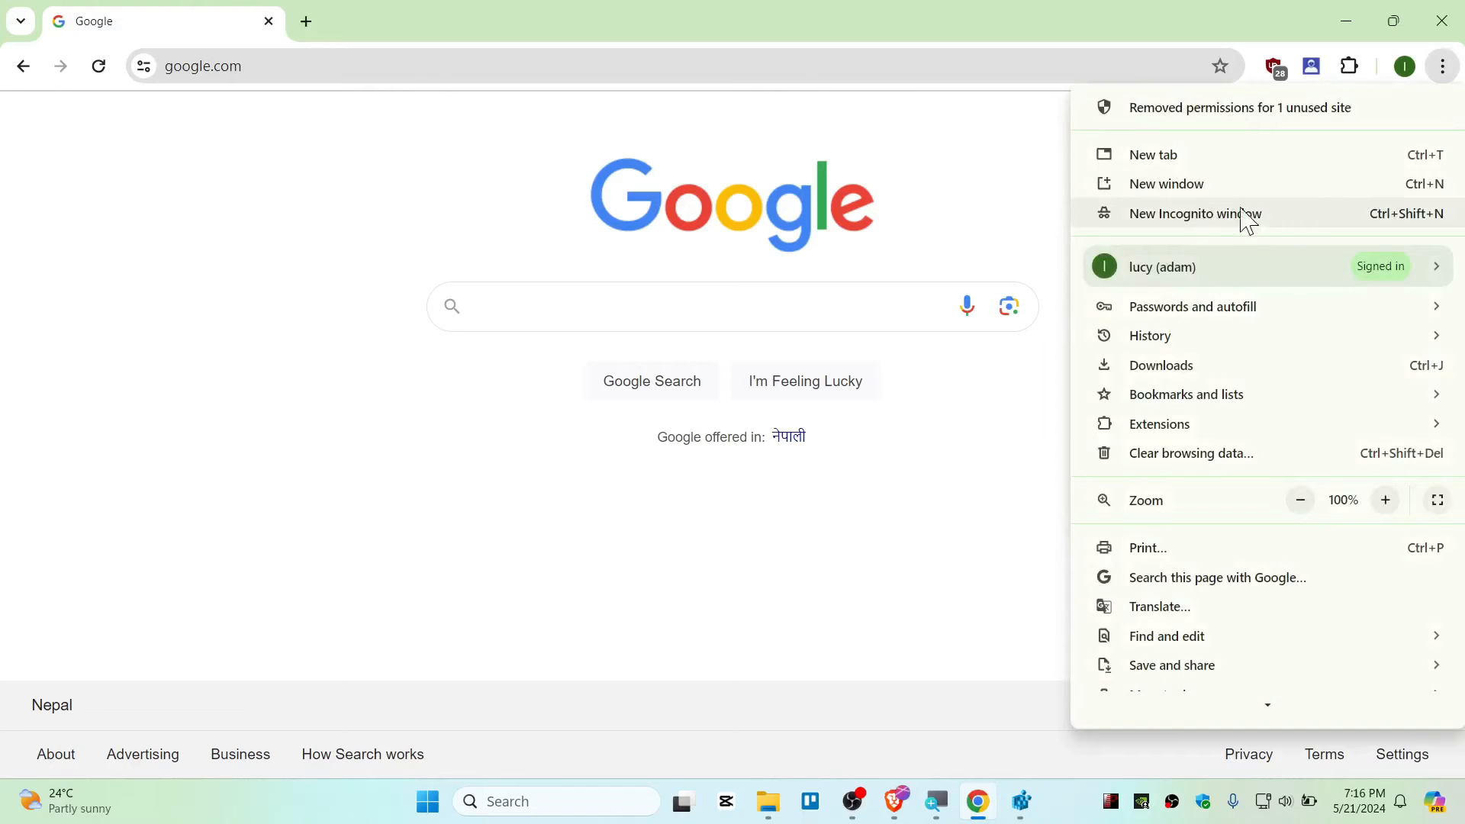
click(1194, 213)
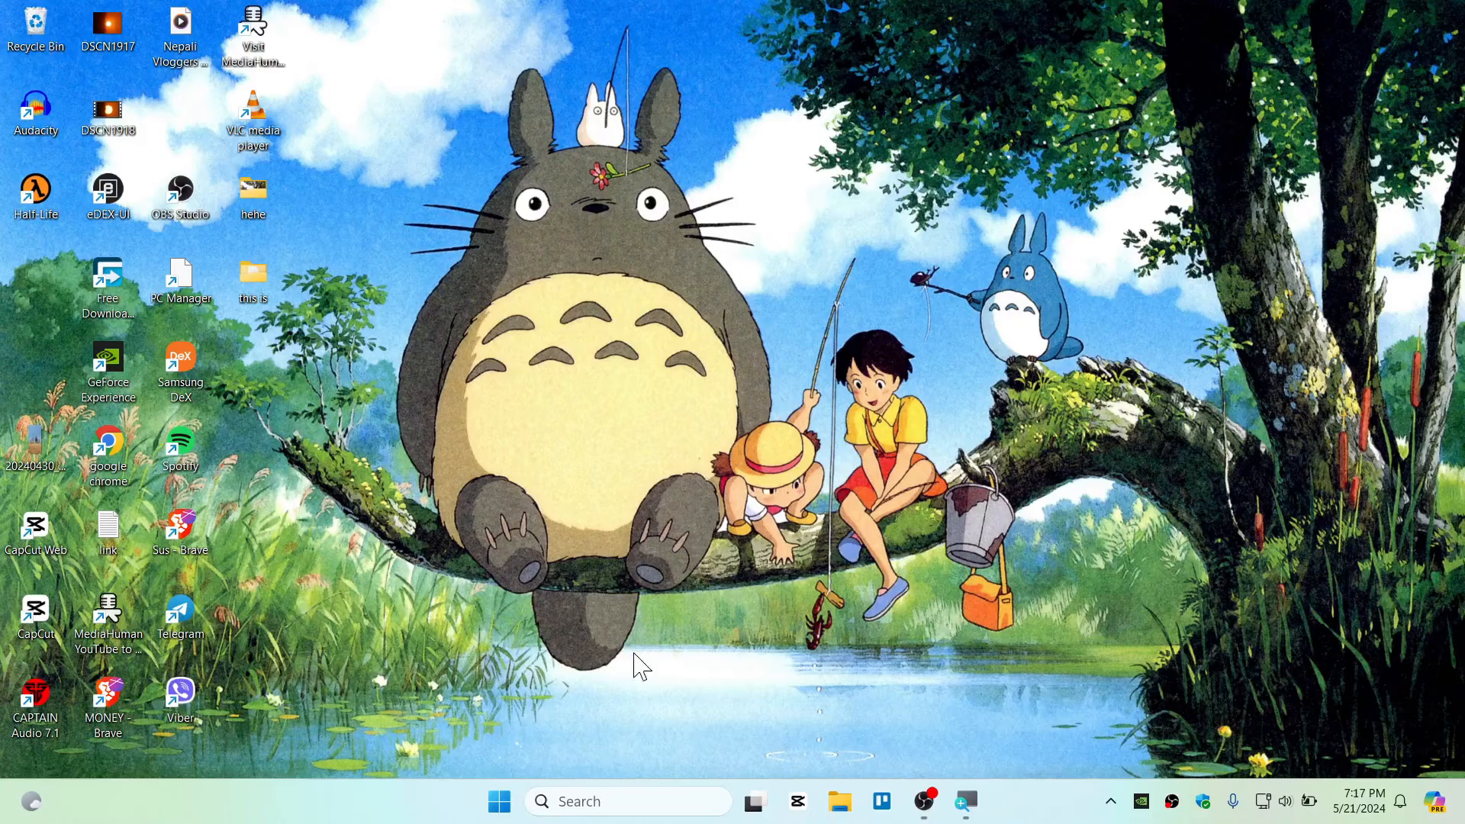
mouse_move(678, 551)
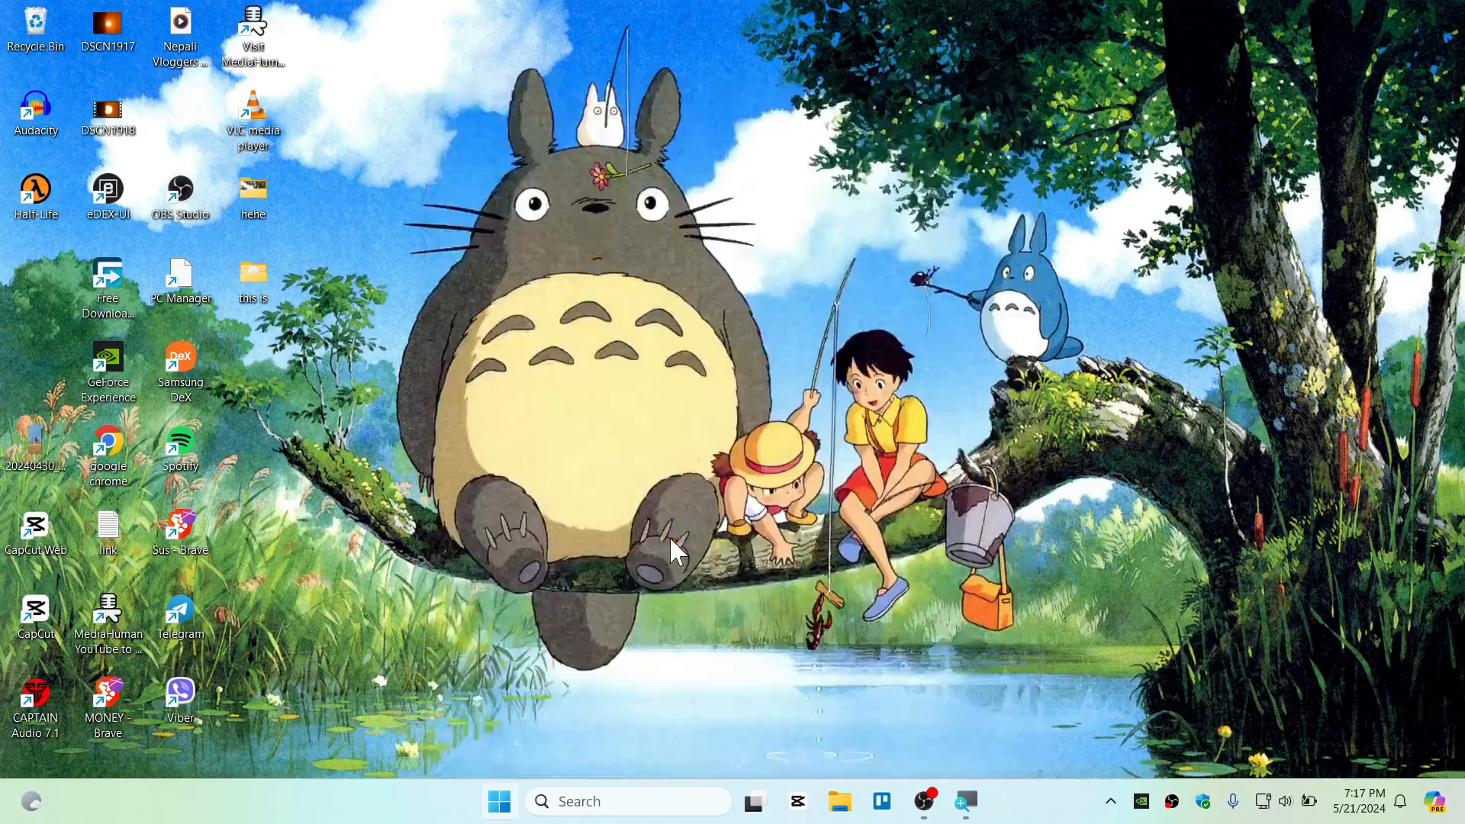
Confirm Chrome's menu shows Incognito unavailable, then search for Registry Editor again
click(1441, 66)
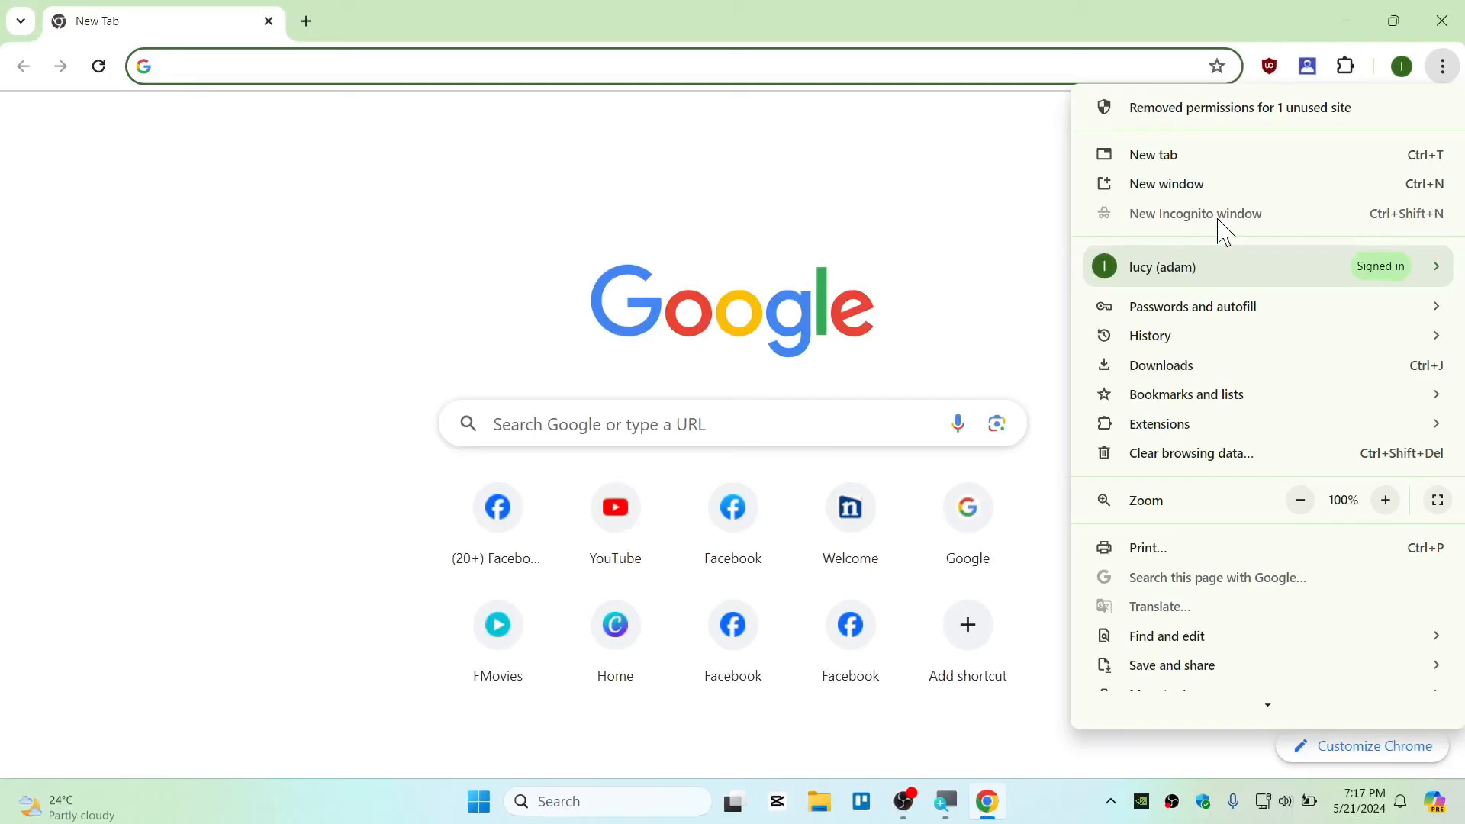
click(1065, 219)
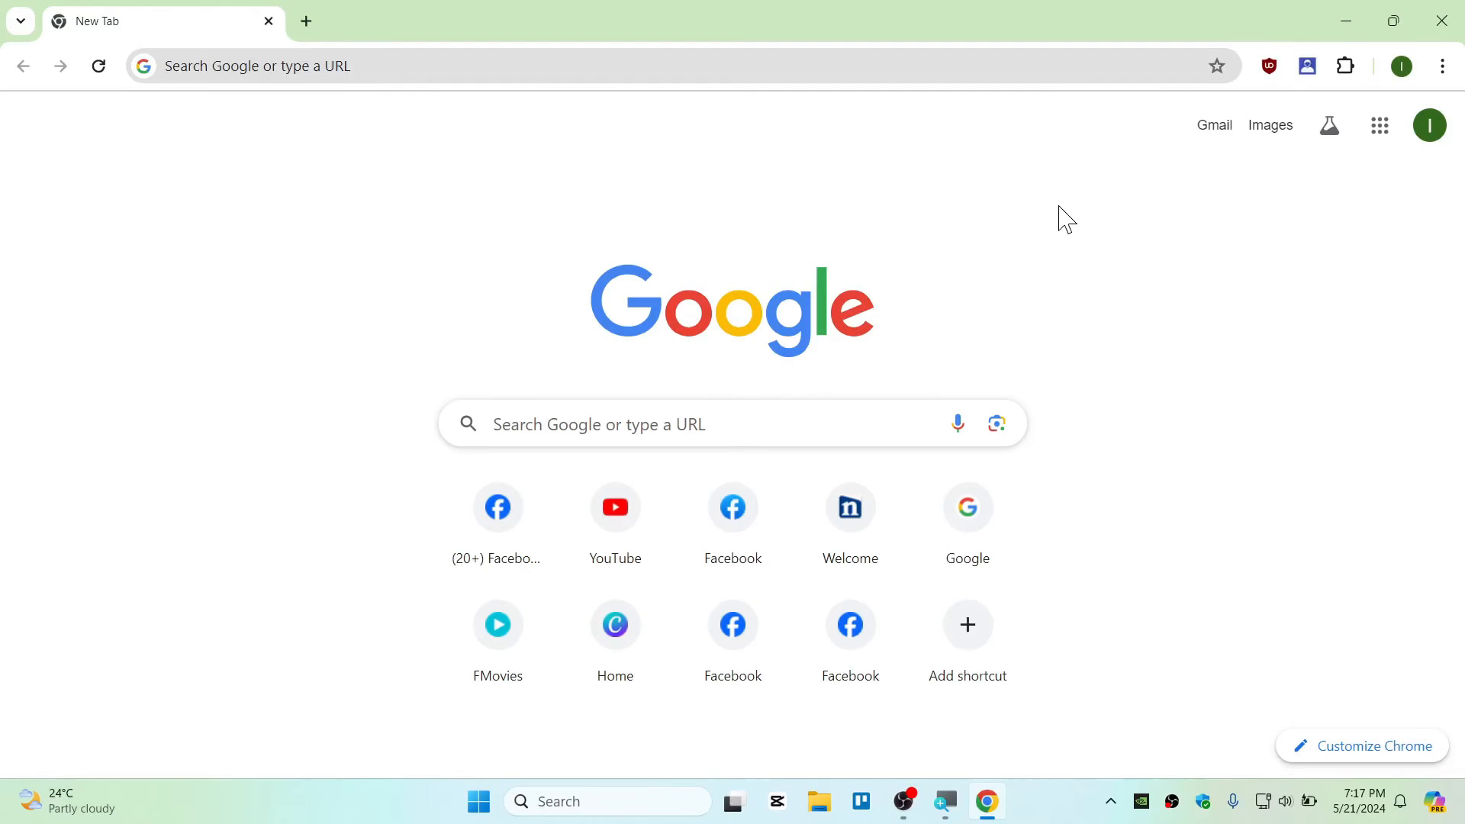
mouse_move(1046, 290)
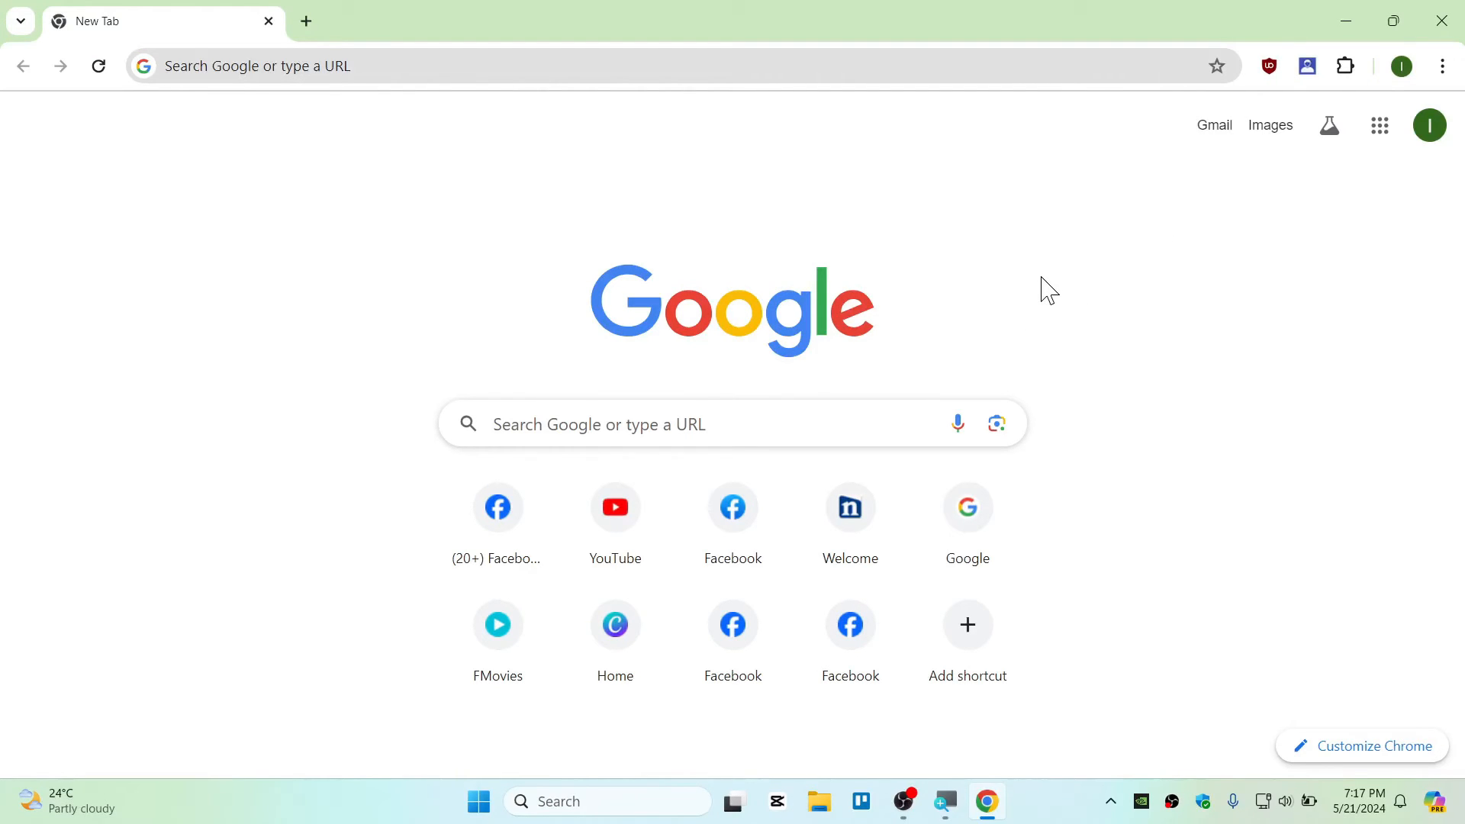
mouse_move(1440, 96)
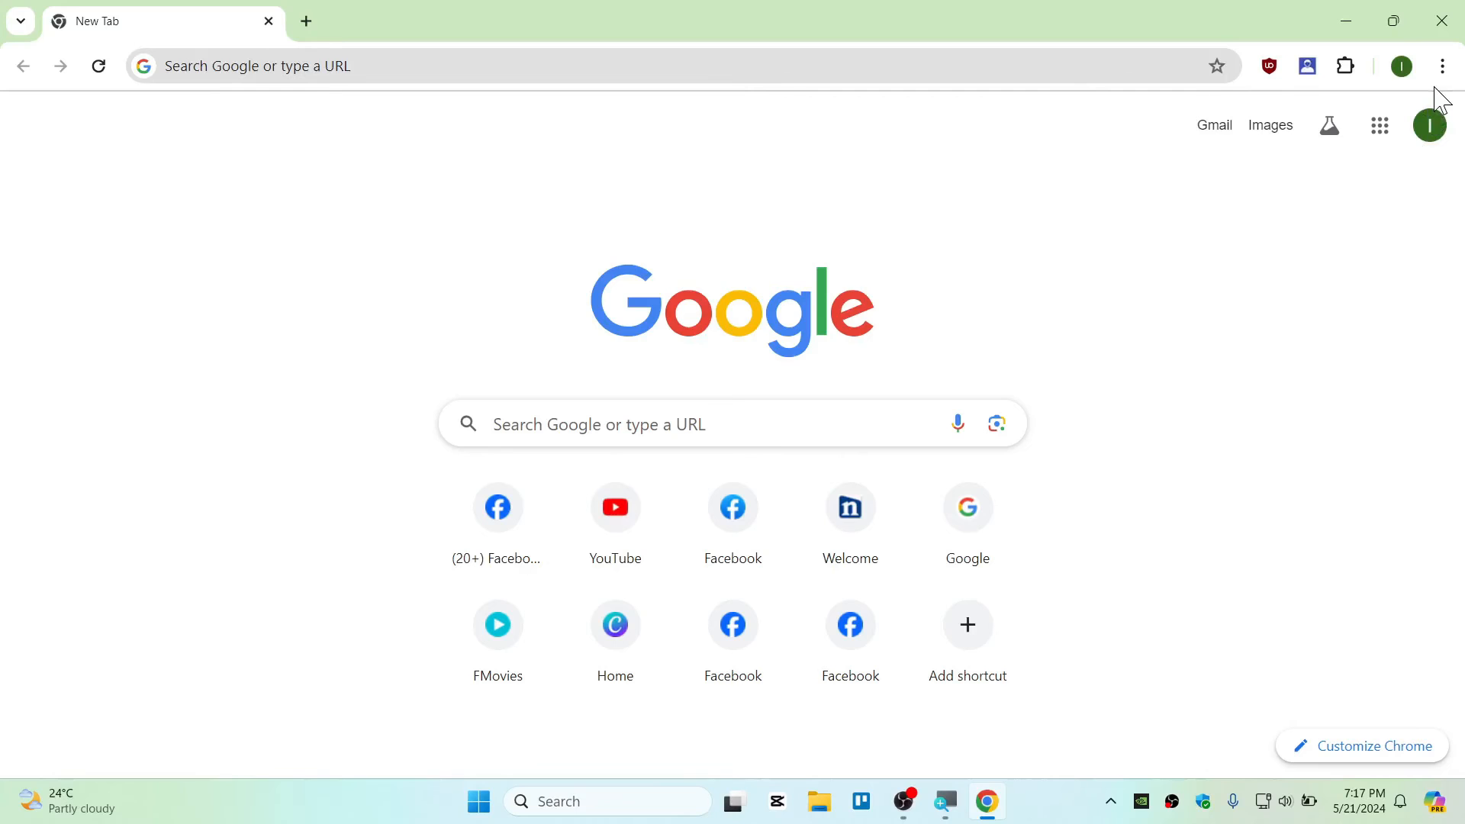
text(registry Editor)
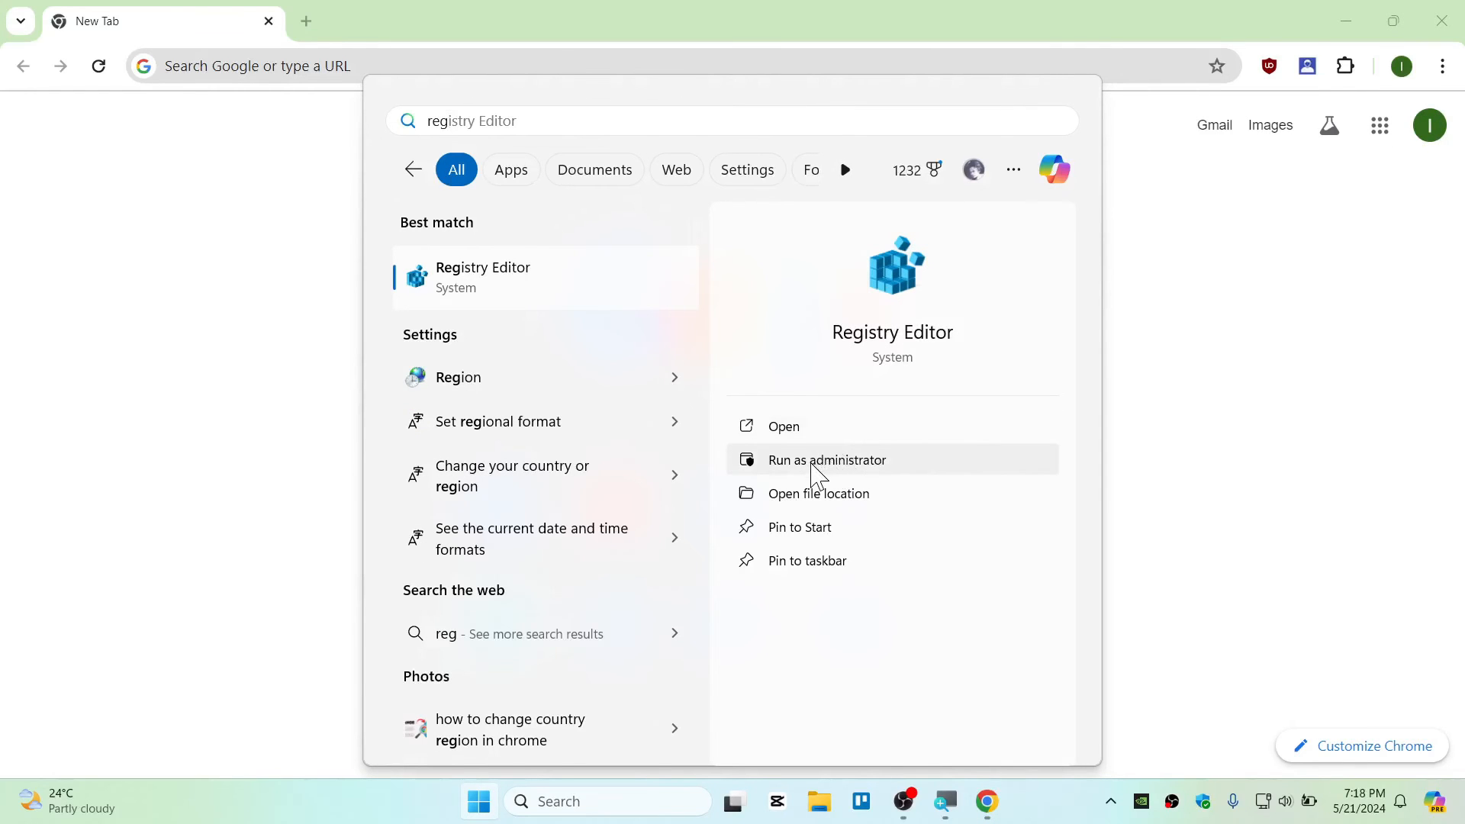
Relaunch Registry Editor as administrator, collapse HKEY_CURRENT_USER and open the Google policies key
click(825, 459)
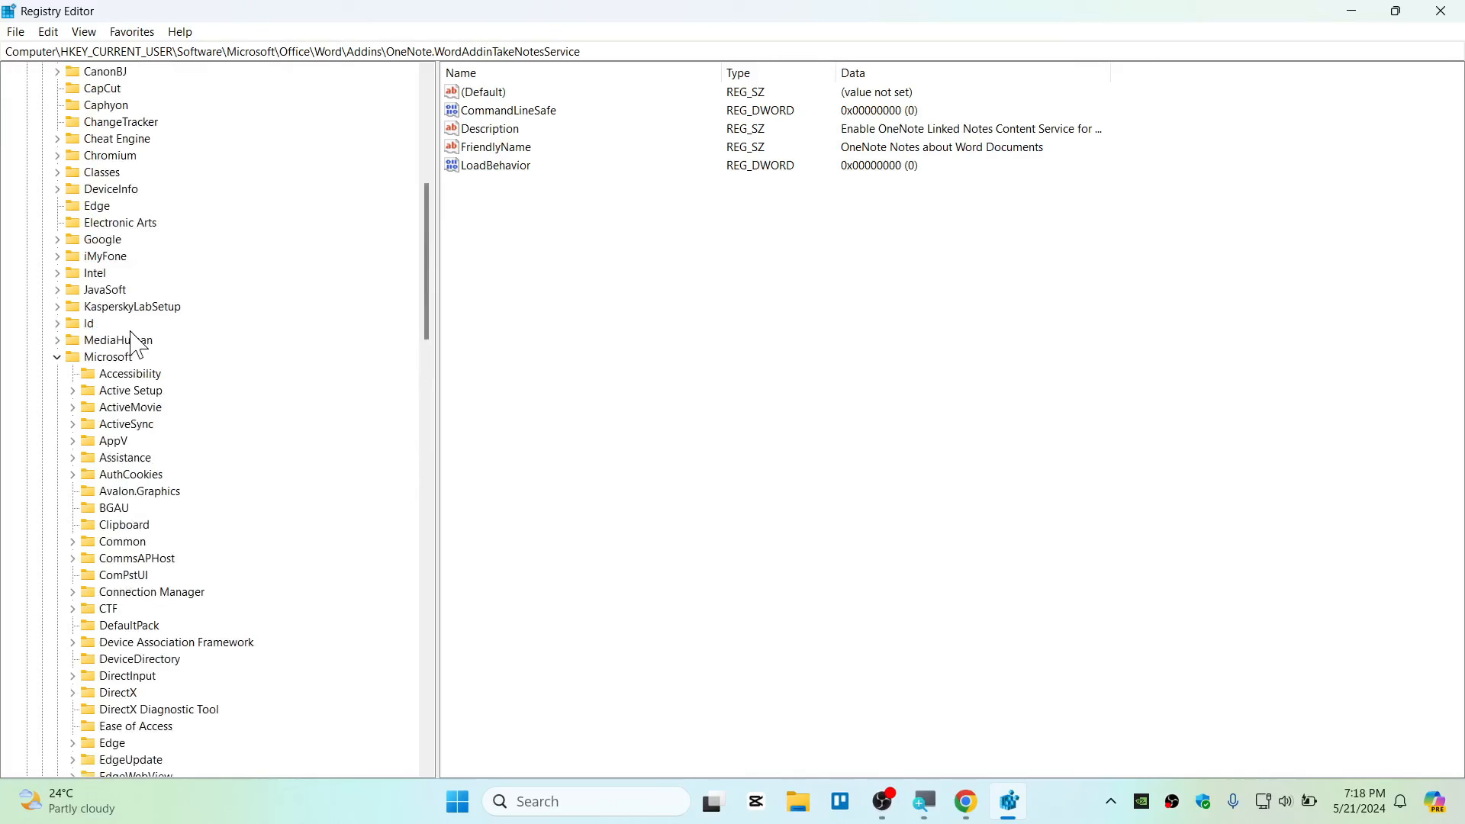
click(109, 104)
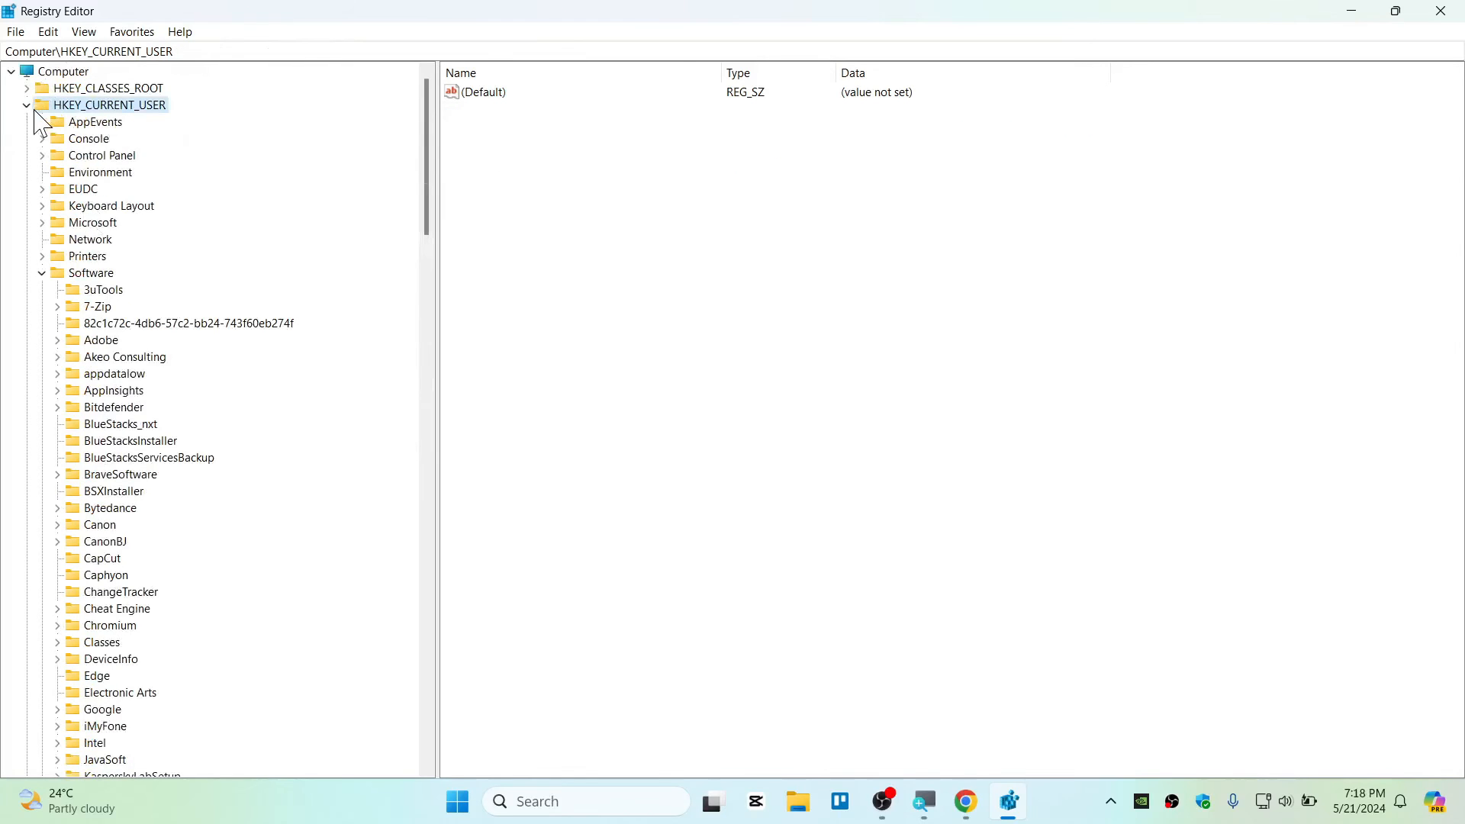
click(113, 122)
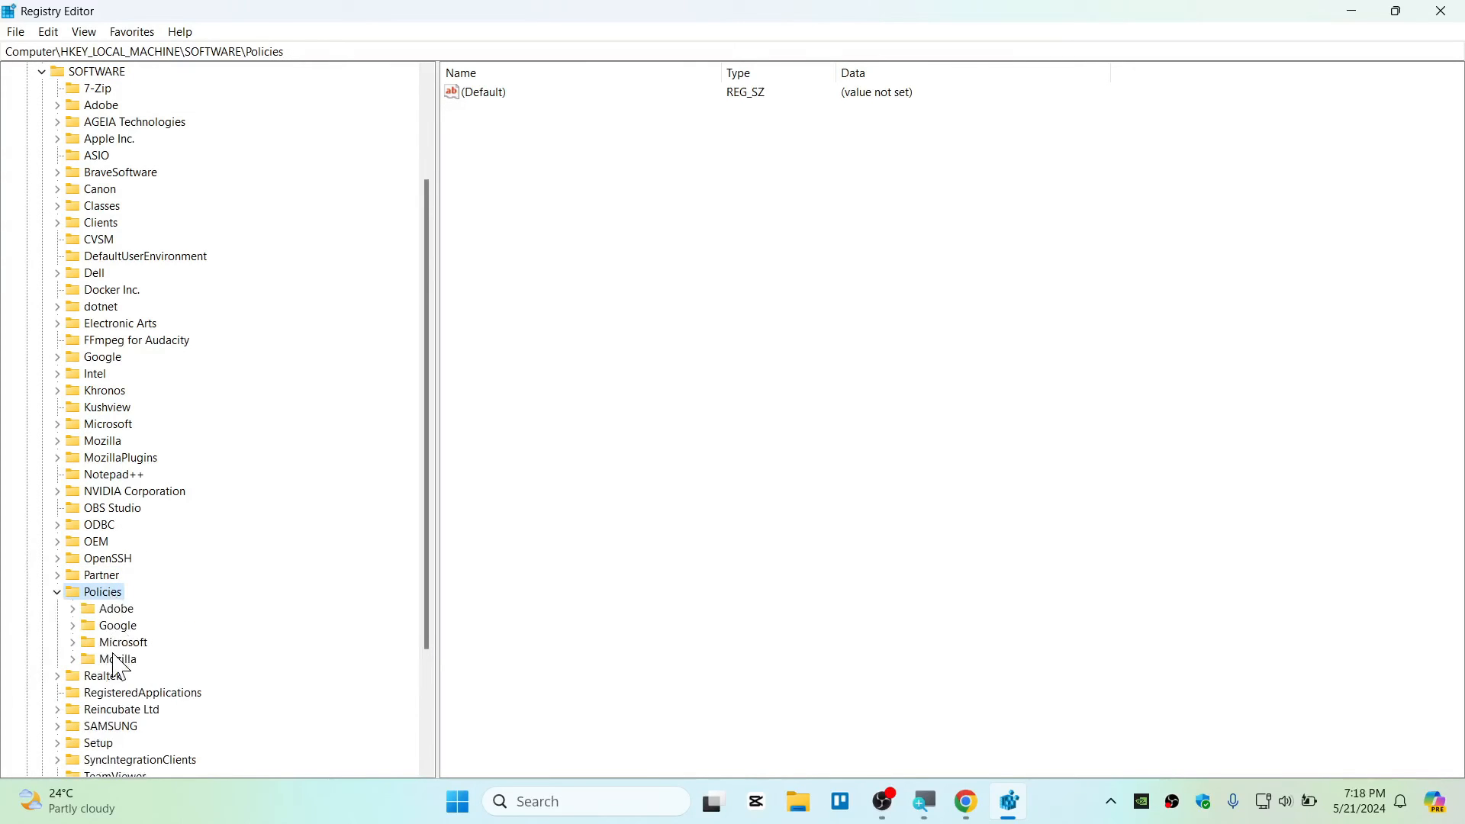
click(134, 642)
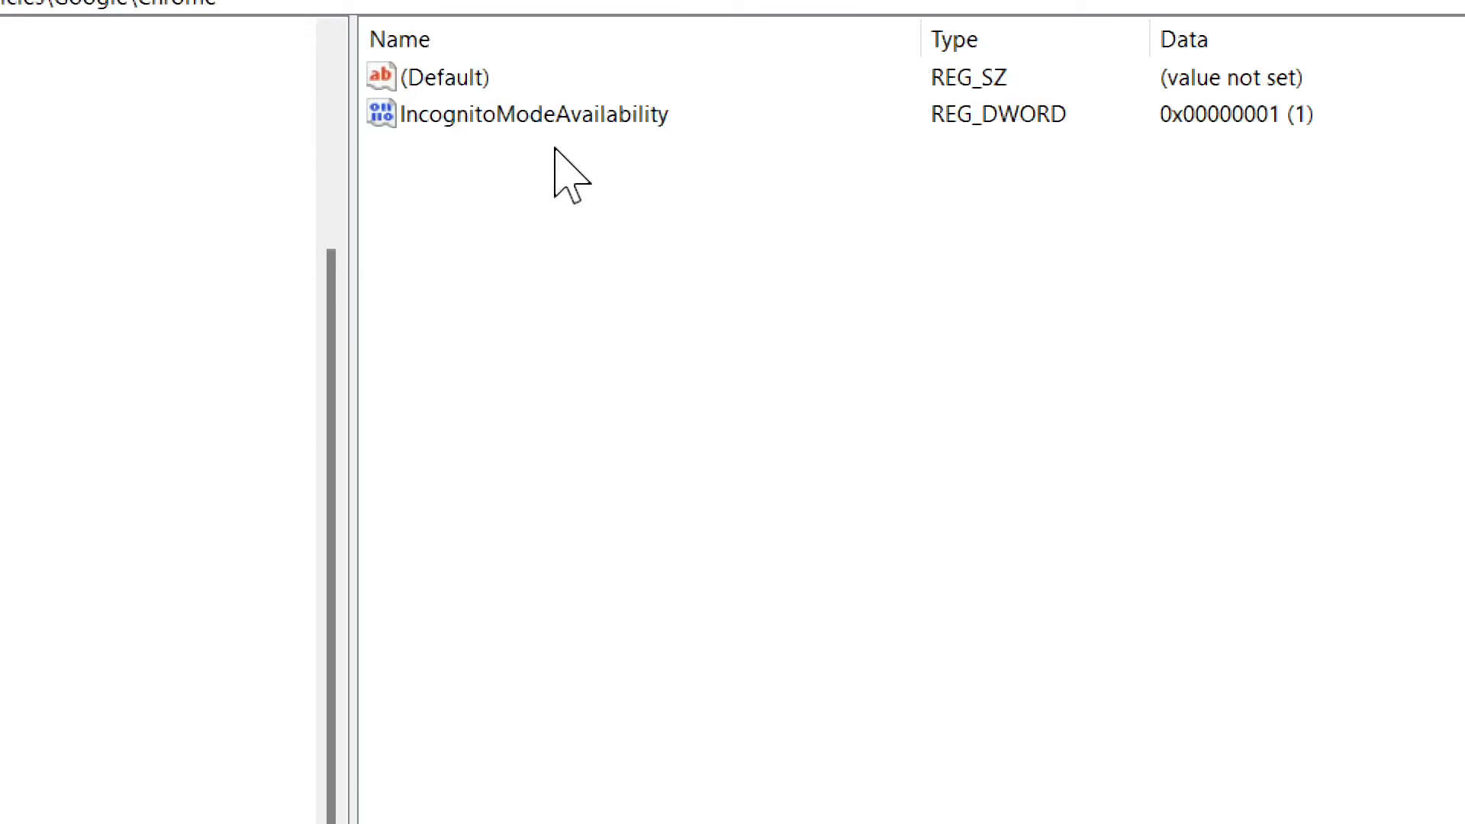
mouse_move(588, 126)
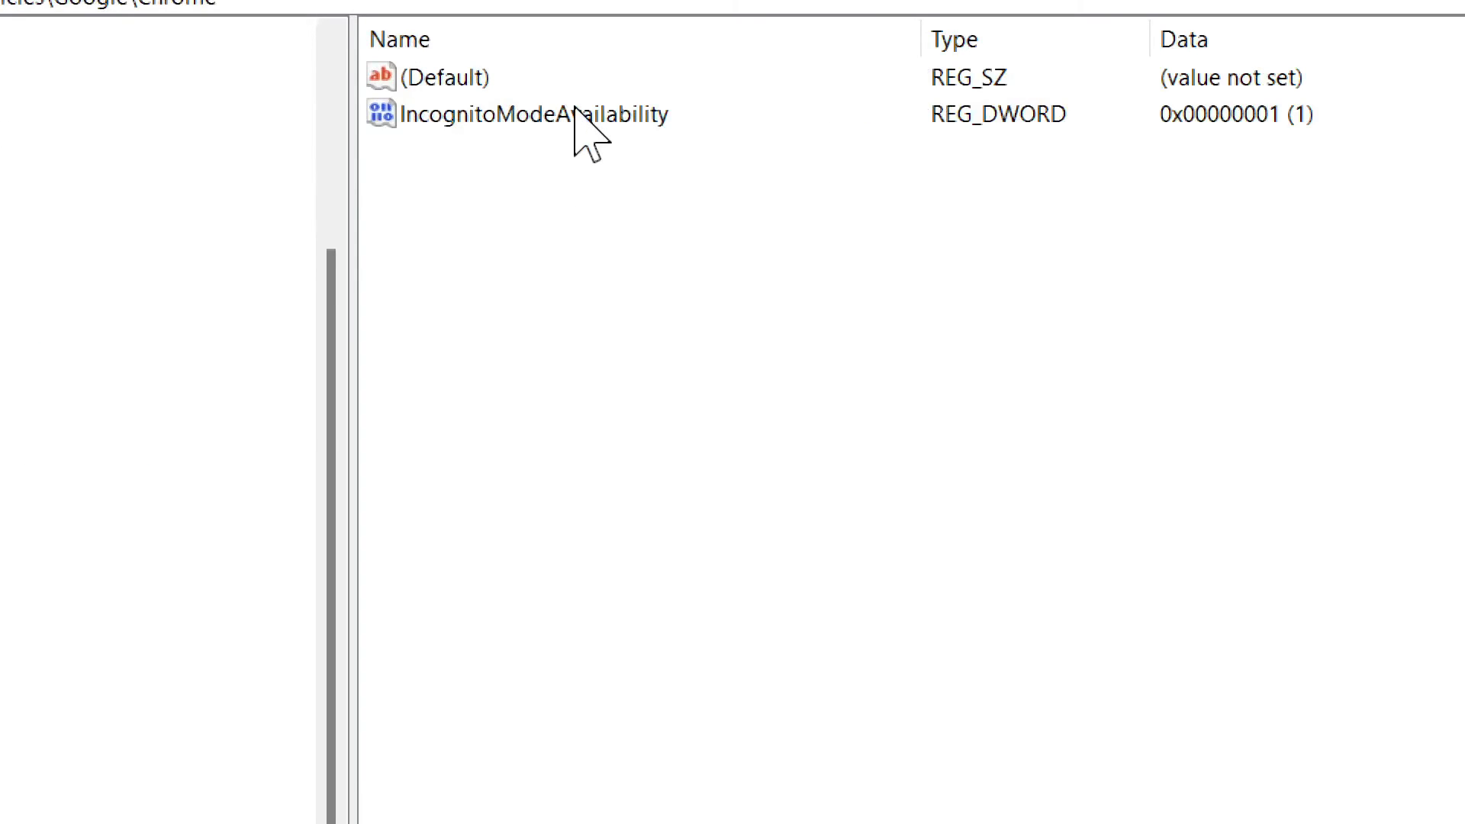
Set IncognitoModeAvailability to 0, then check Chrome's menu for the Incognito option
double_click(533, 113)
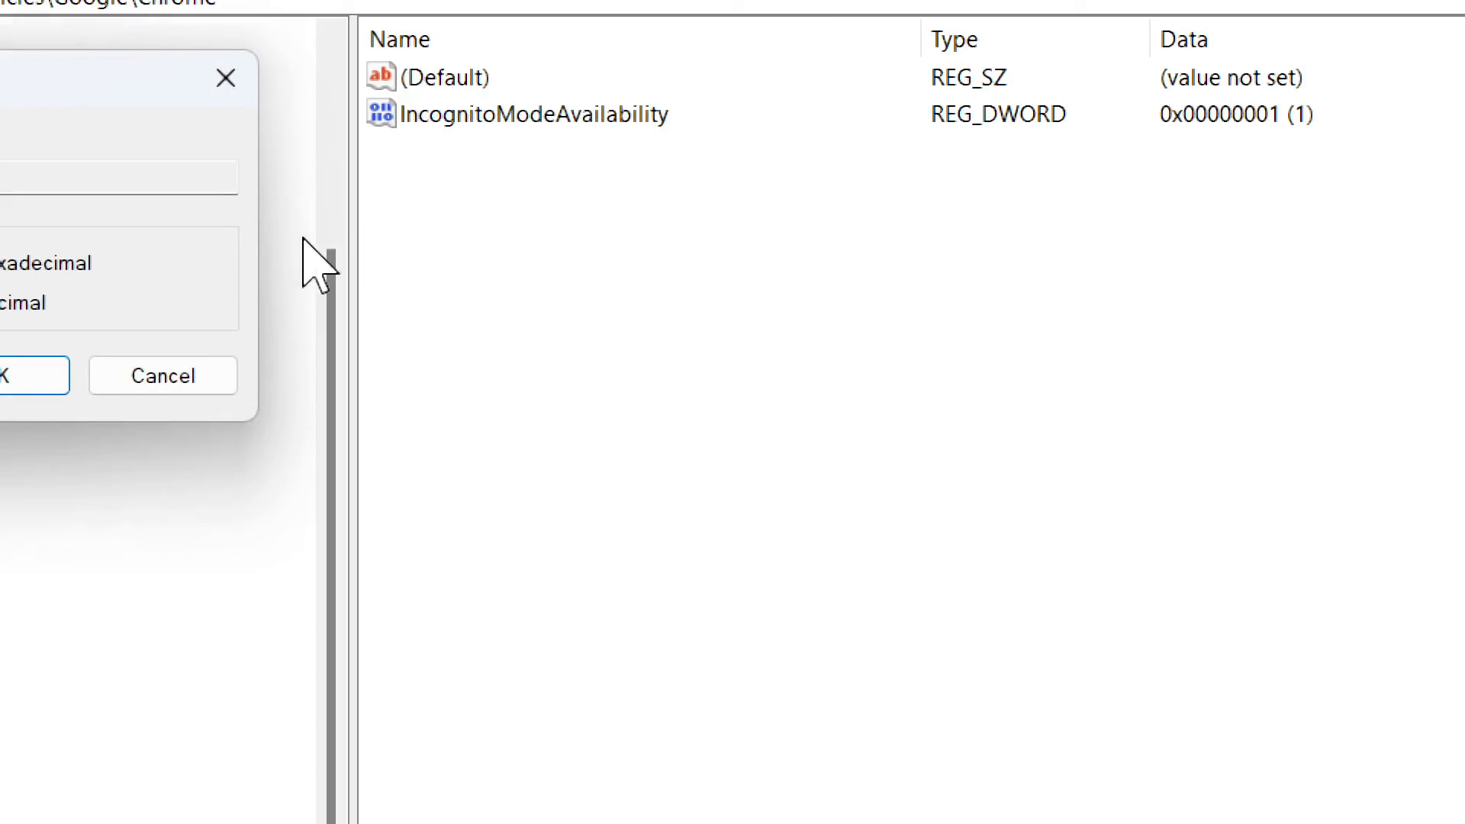
double_click(535, 113)
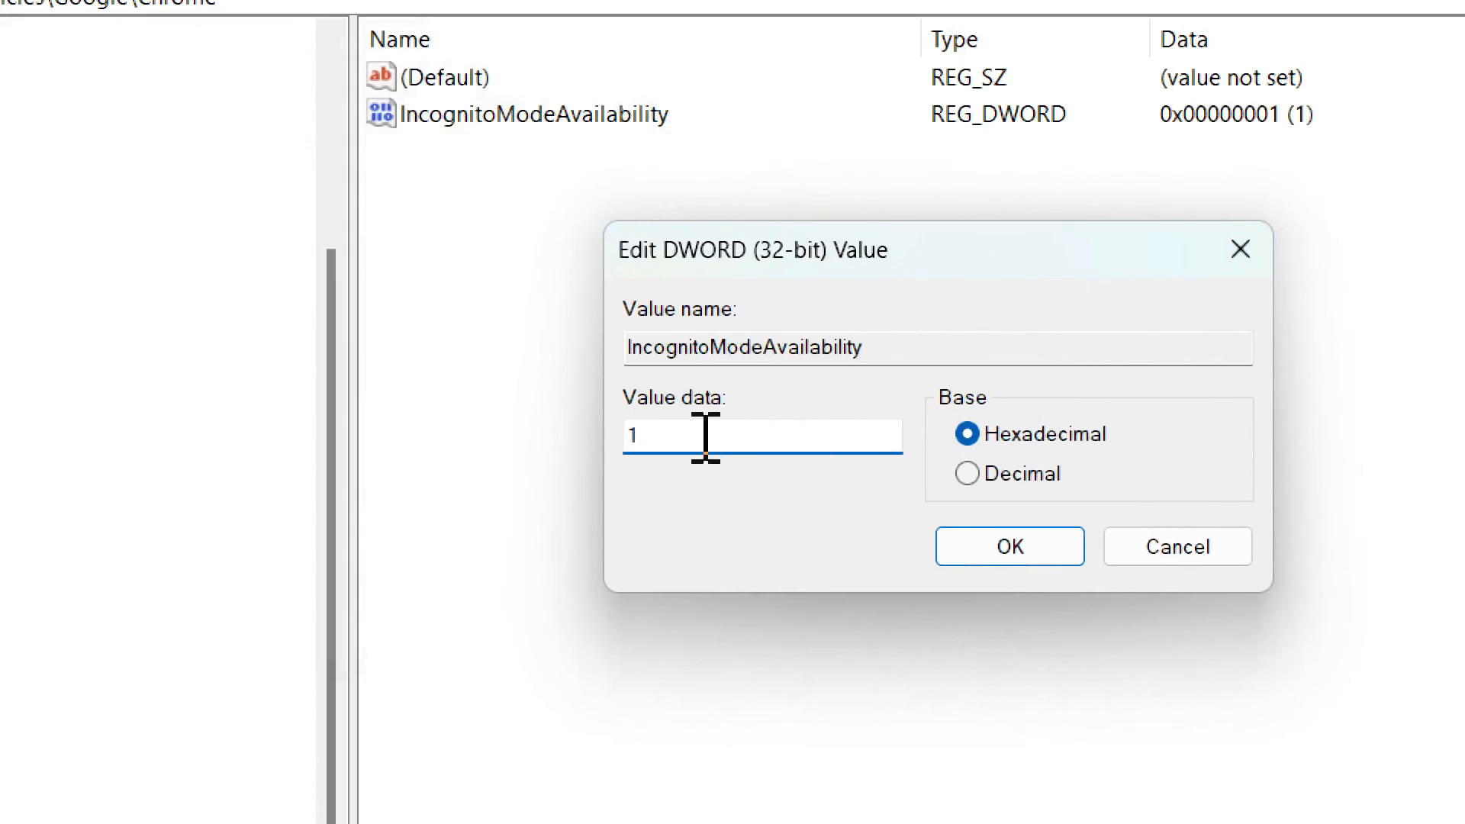
text(0)
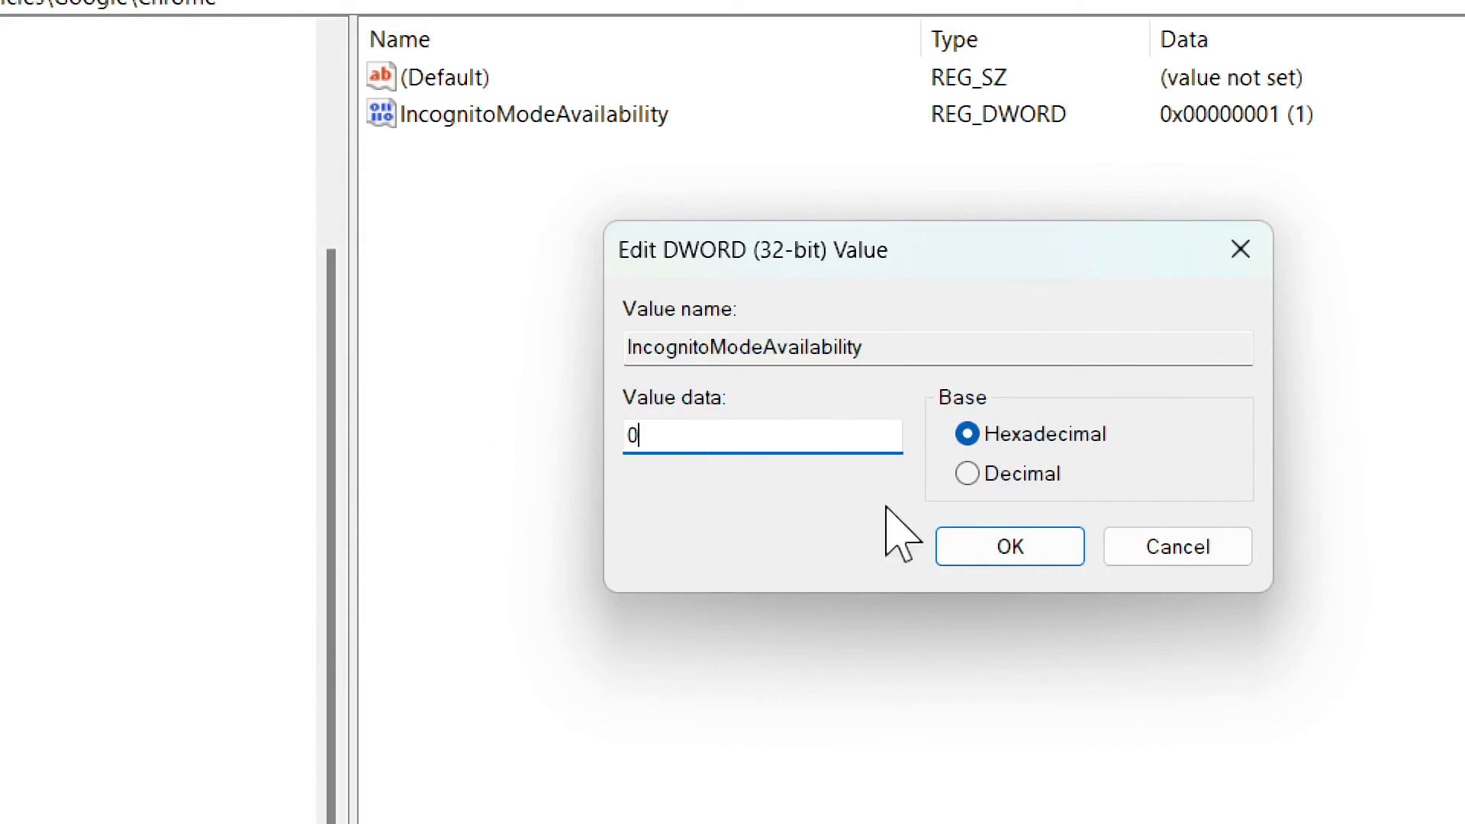
click(1008, 546)
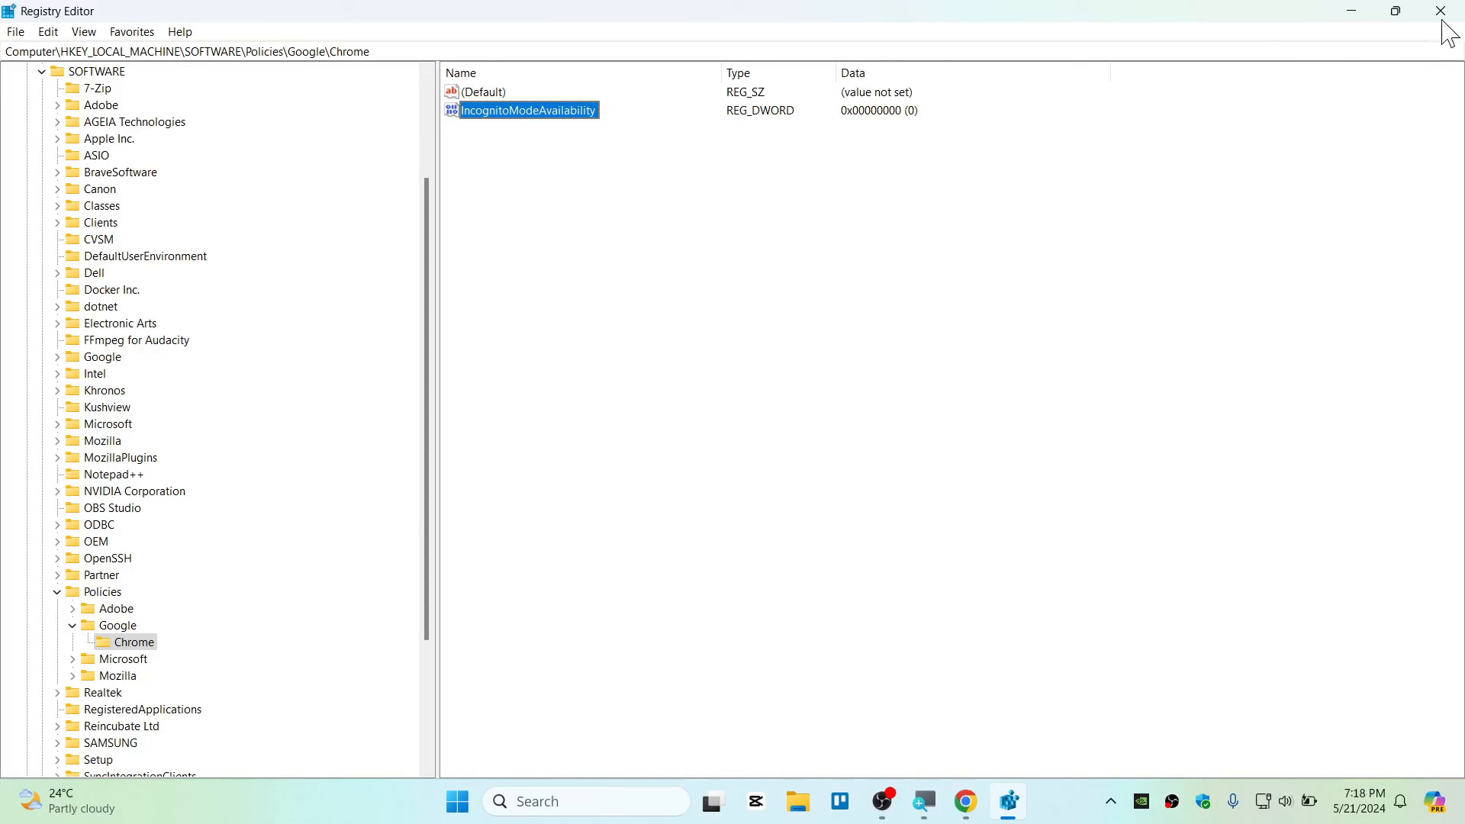
click(1441, 66)
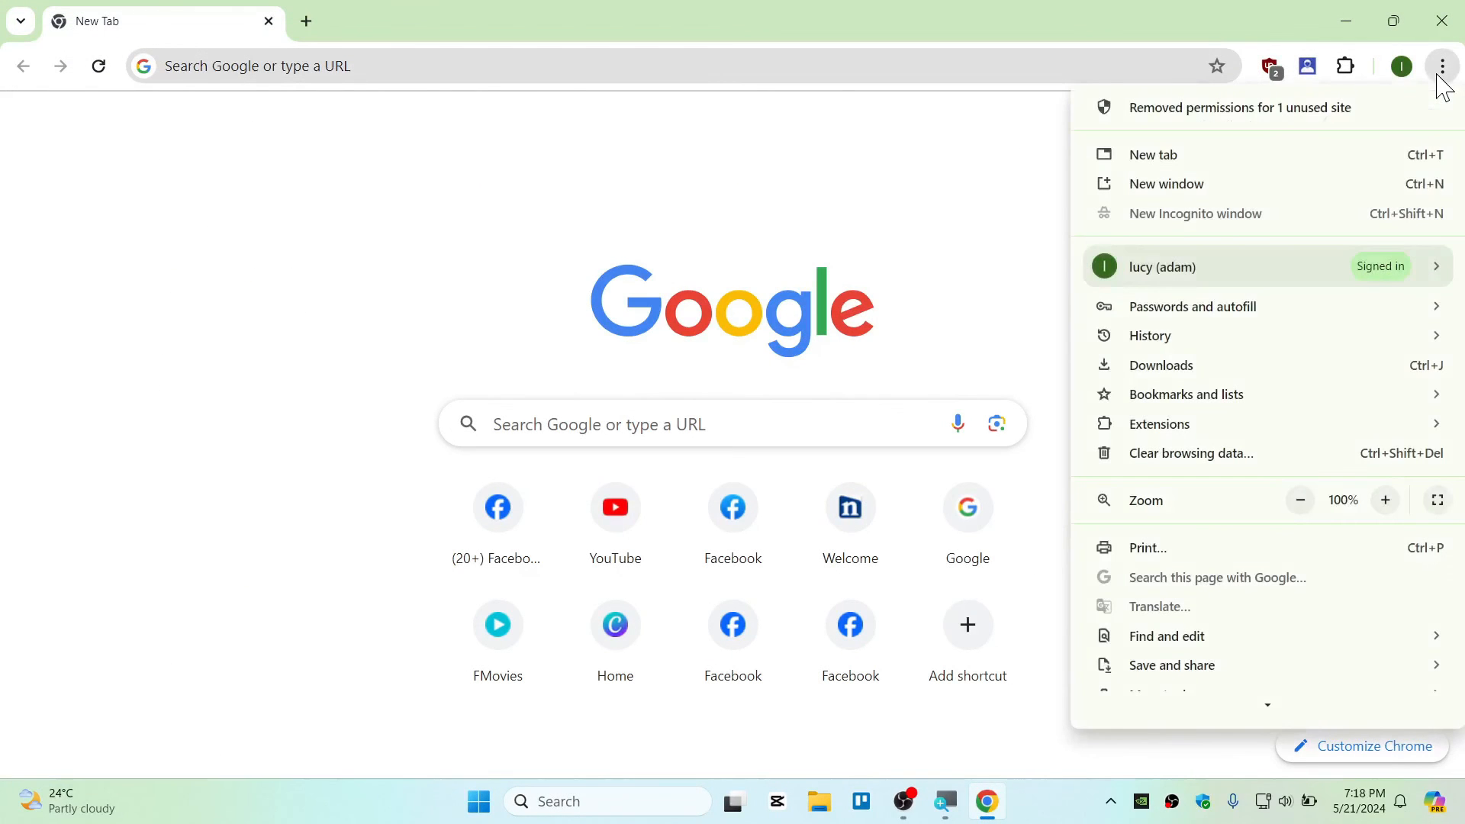
mouse_move(1365, 228)
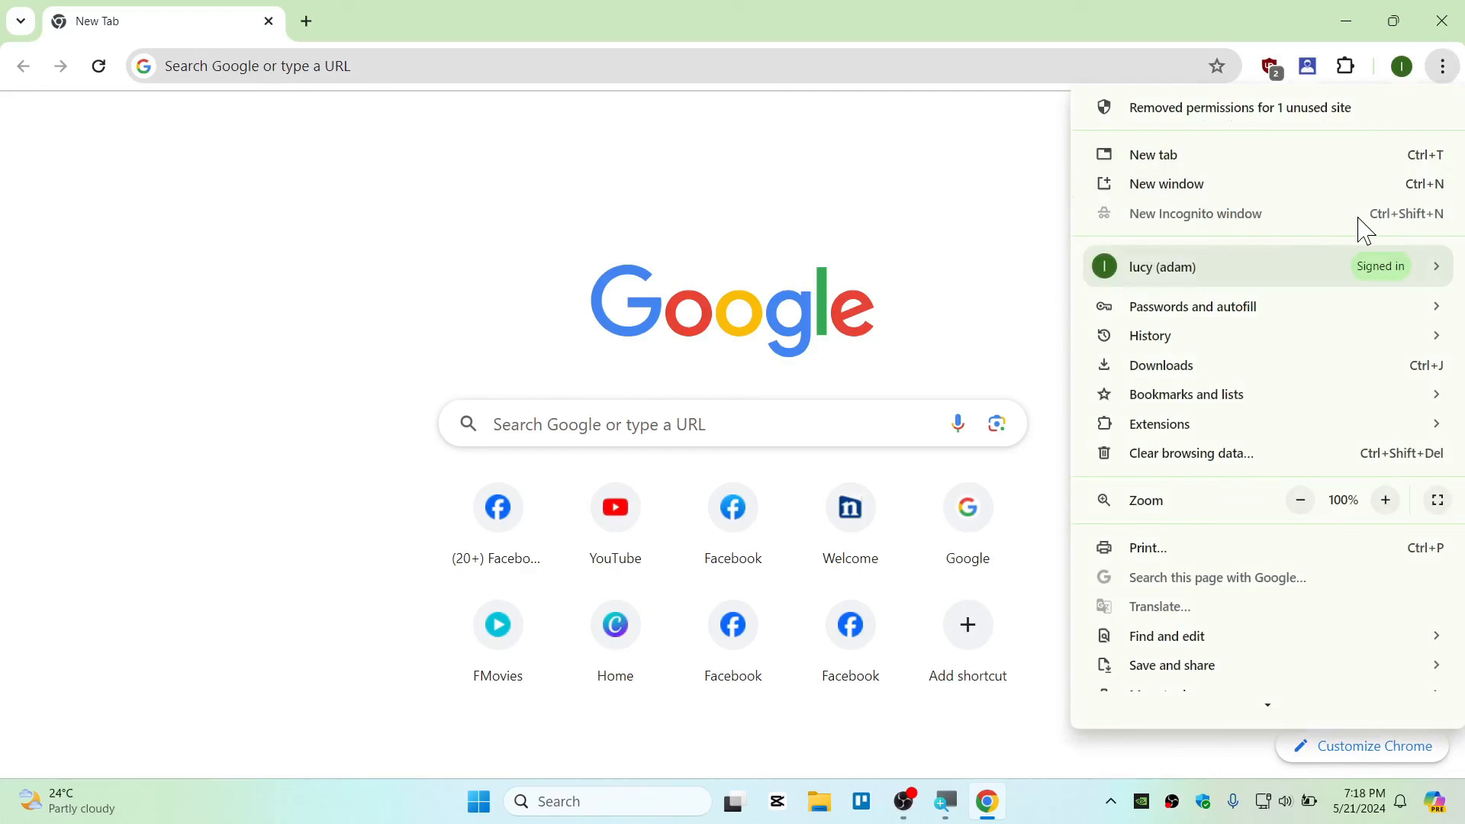
mouse_move(974, 232)
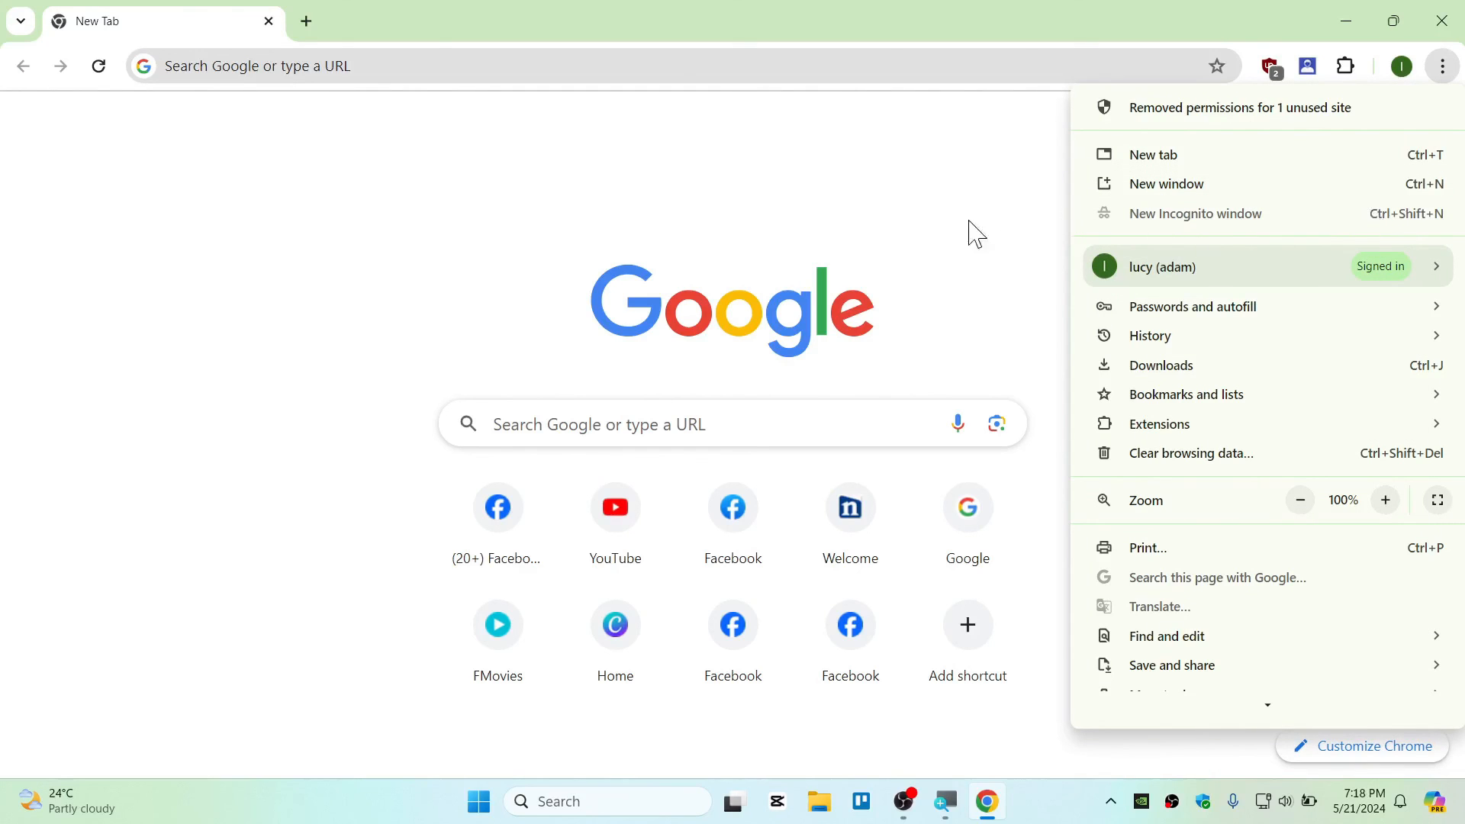